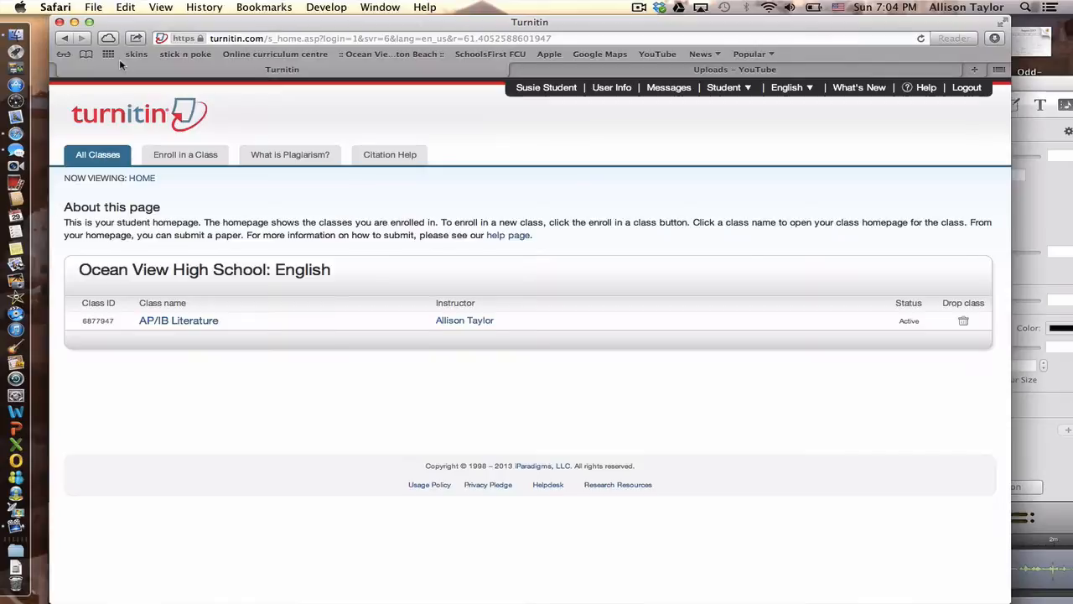
mouse_move(238, 350)
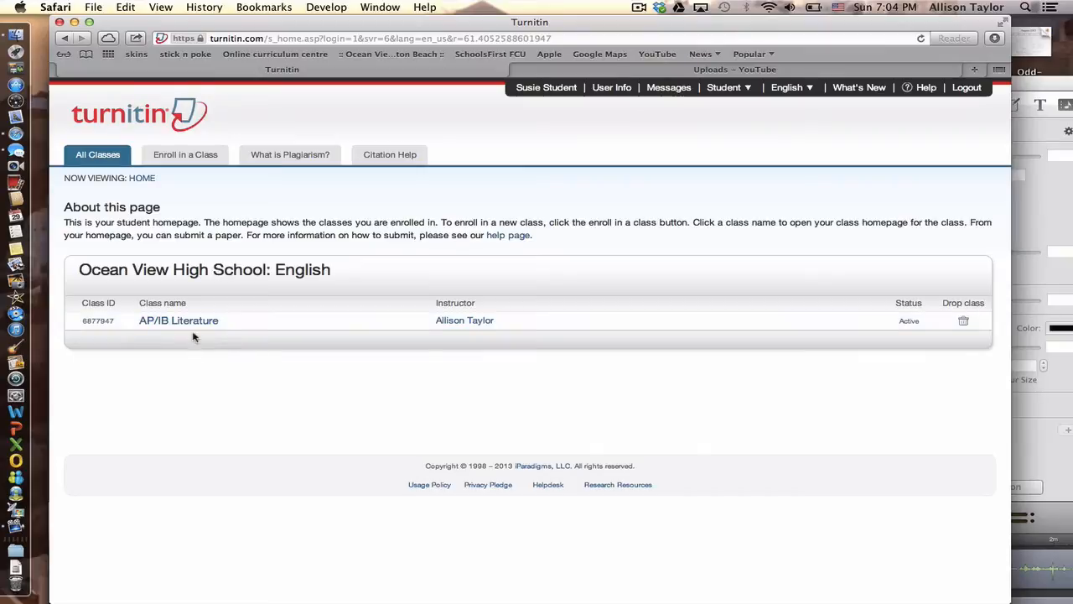
mouse_move(178, 321)
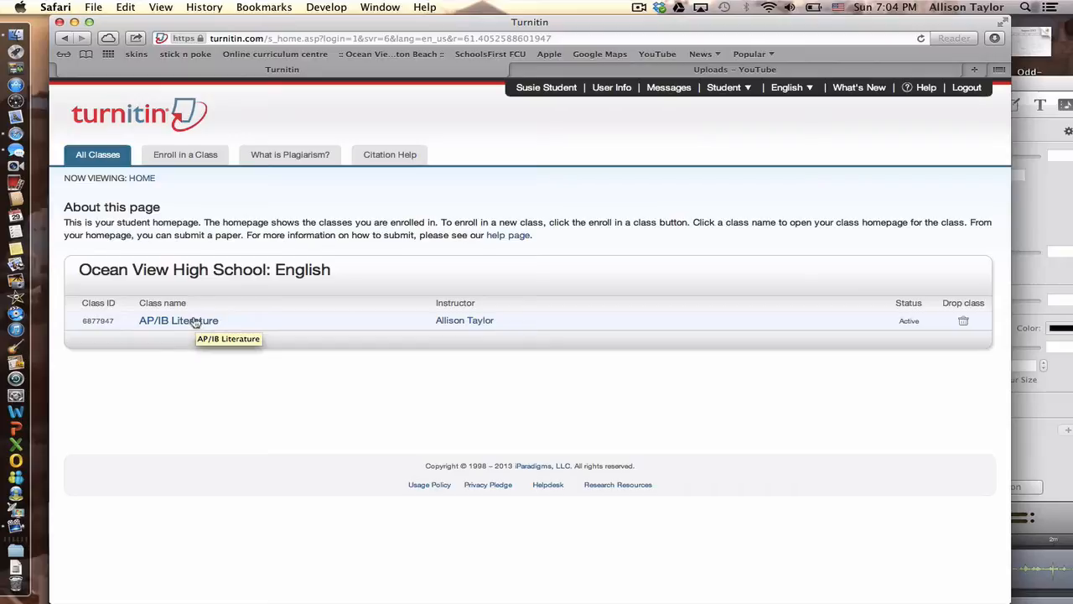
Open the AP/IB Literature class from the student homepage.
click(178, 321)
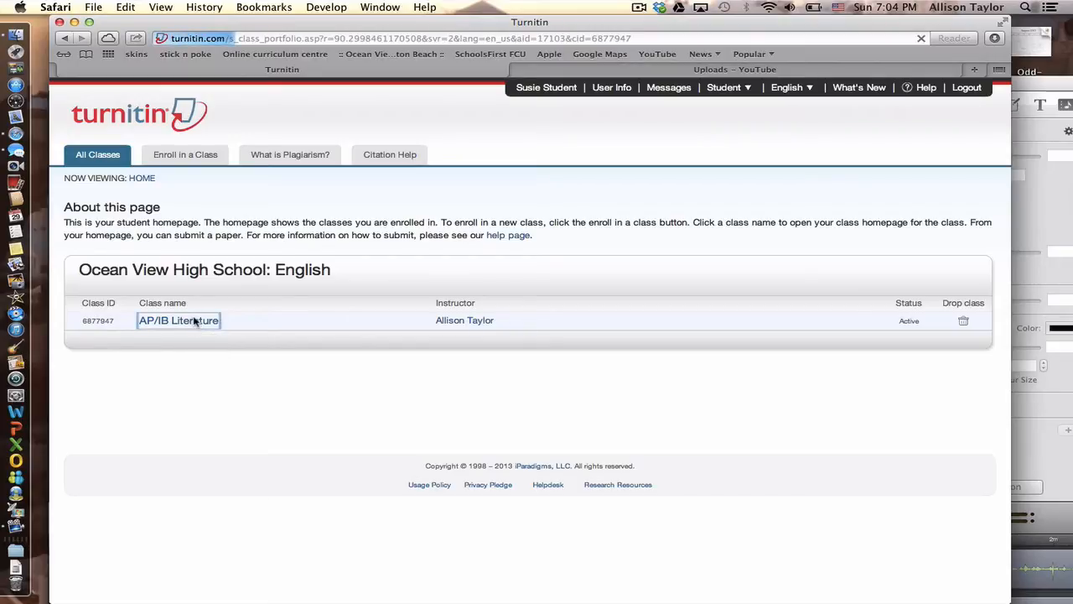
click(178, 321)
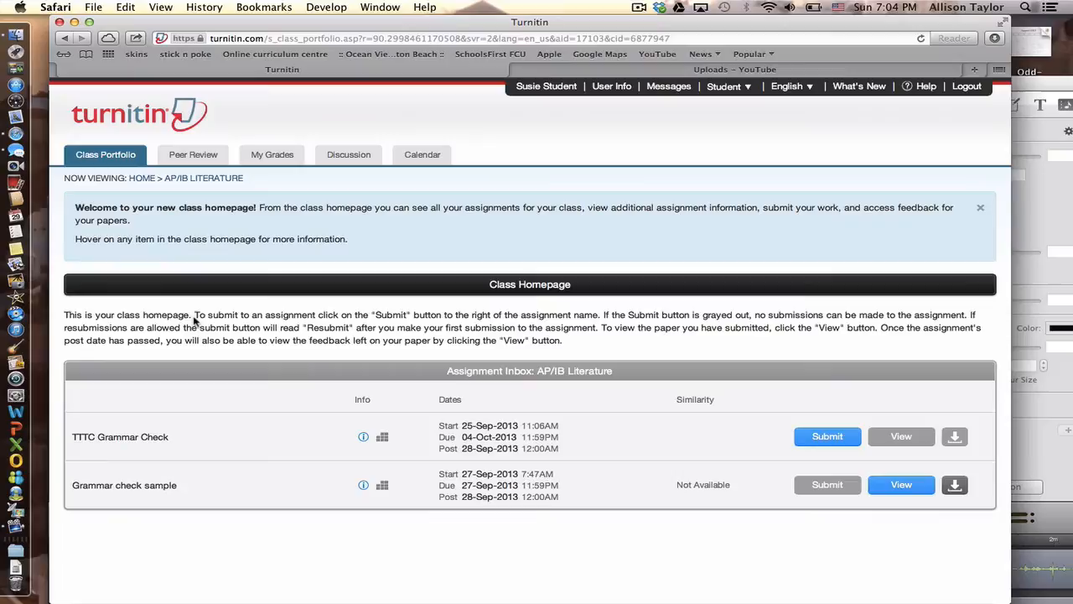
mouse_move(262, 451)
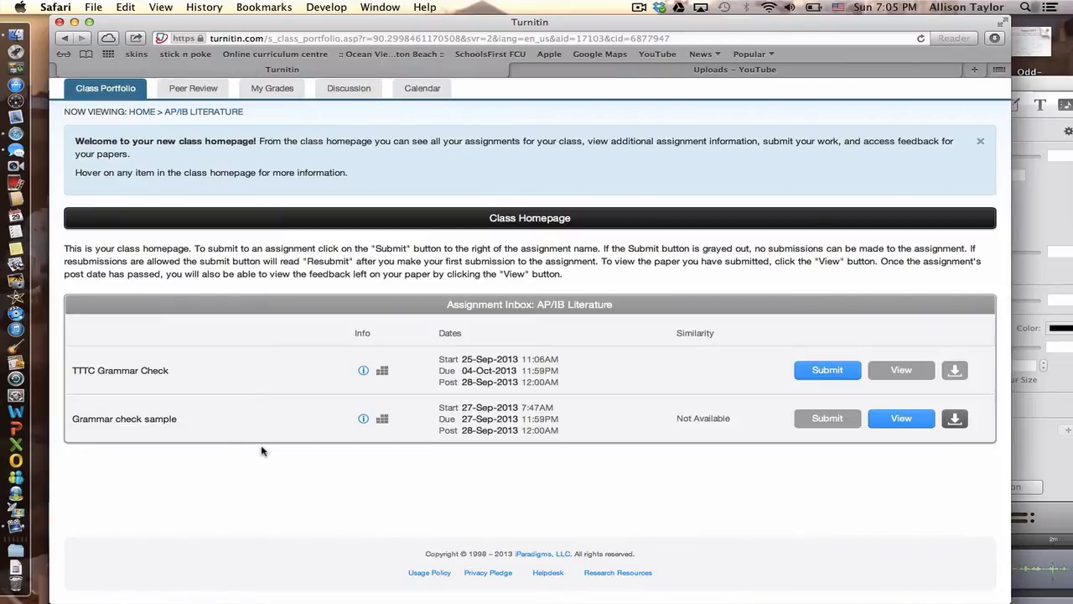
mouse_move(123, 460)
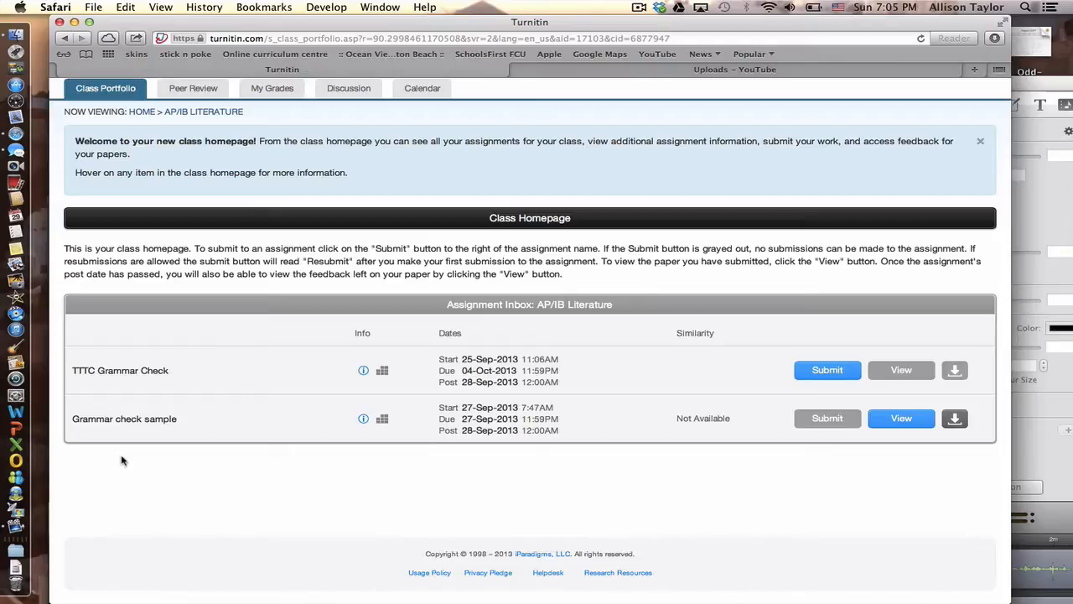
mouse_move(100, 441)
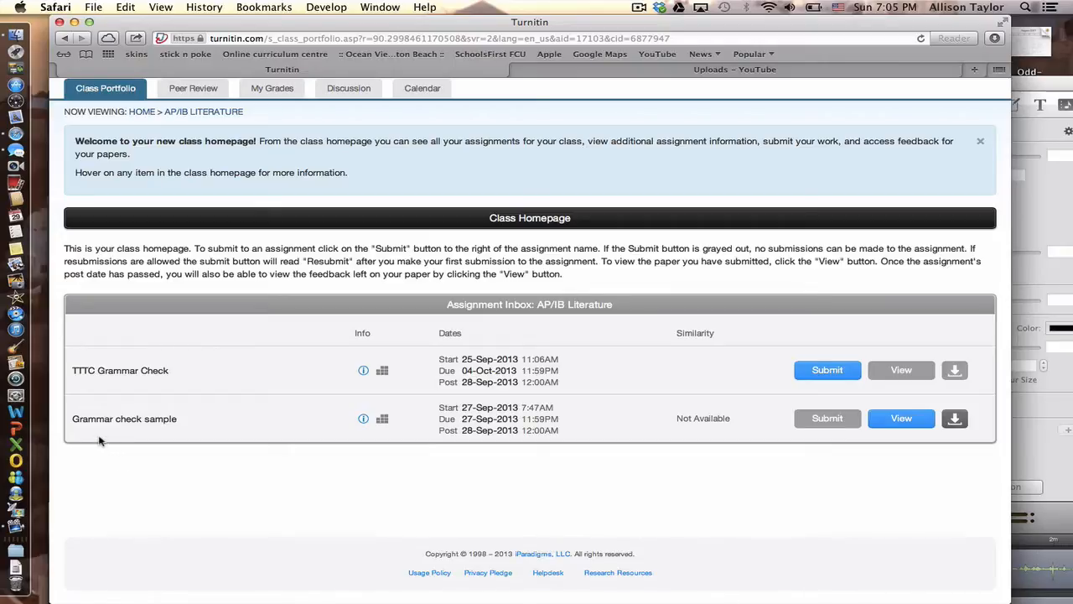
mouse_move(208, 424)
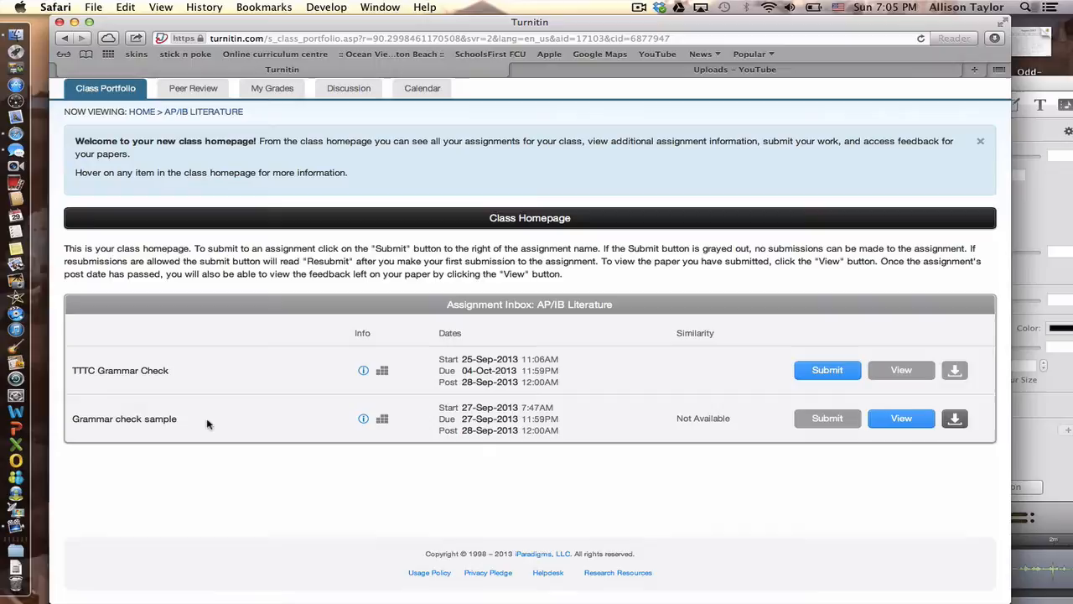
mouse_move(273, 429)
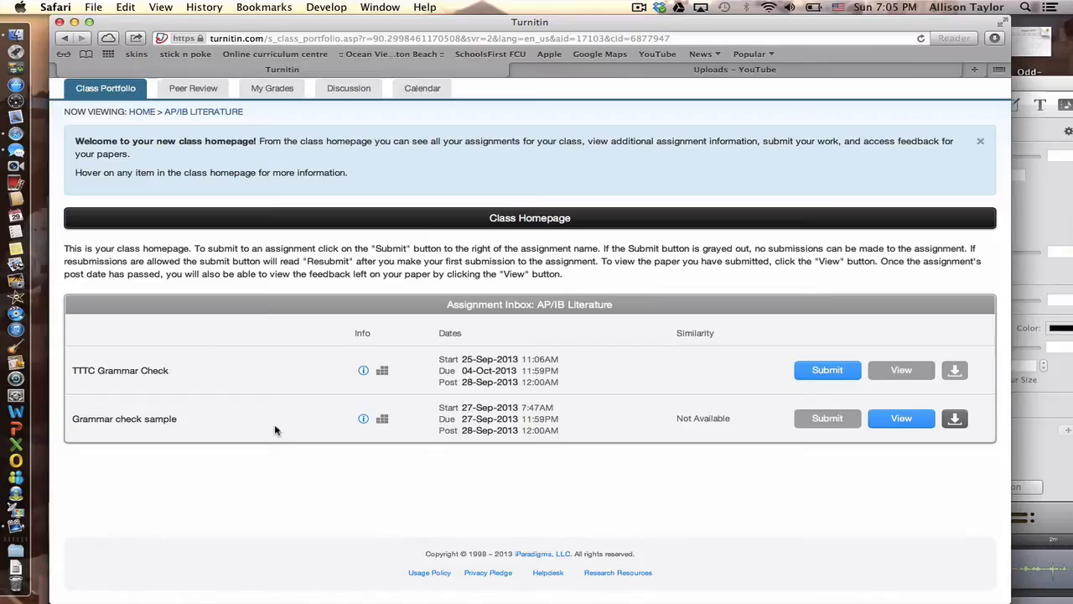
mouse_move(201, 433)
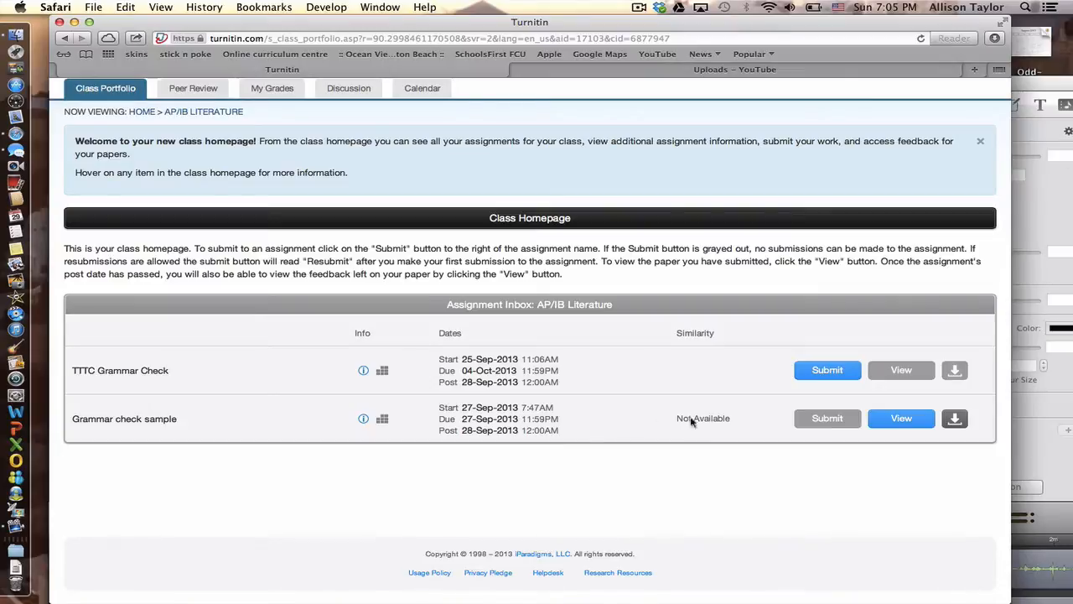
mouse_move(902, 419)
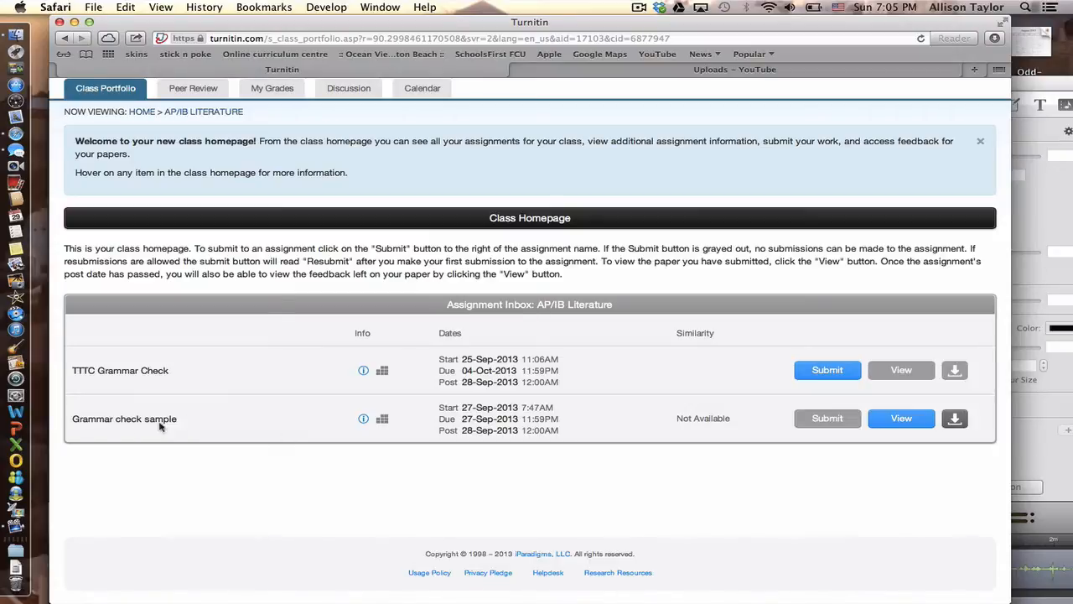
mouse_move(114, 404)
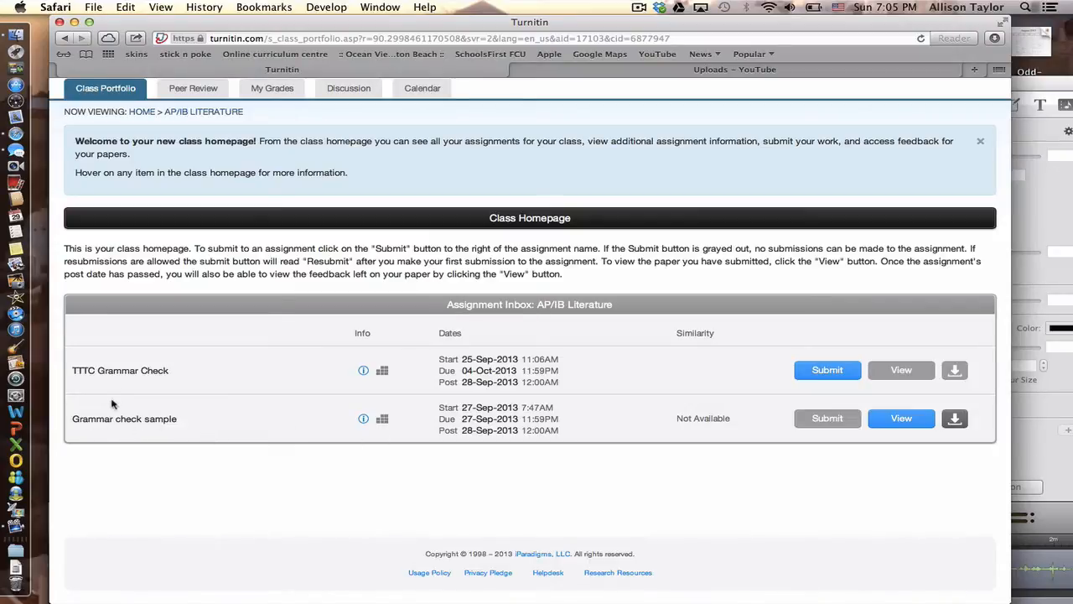
mouse_move(91, 382)
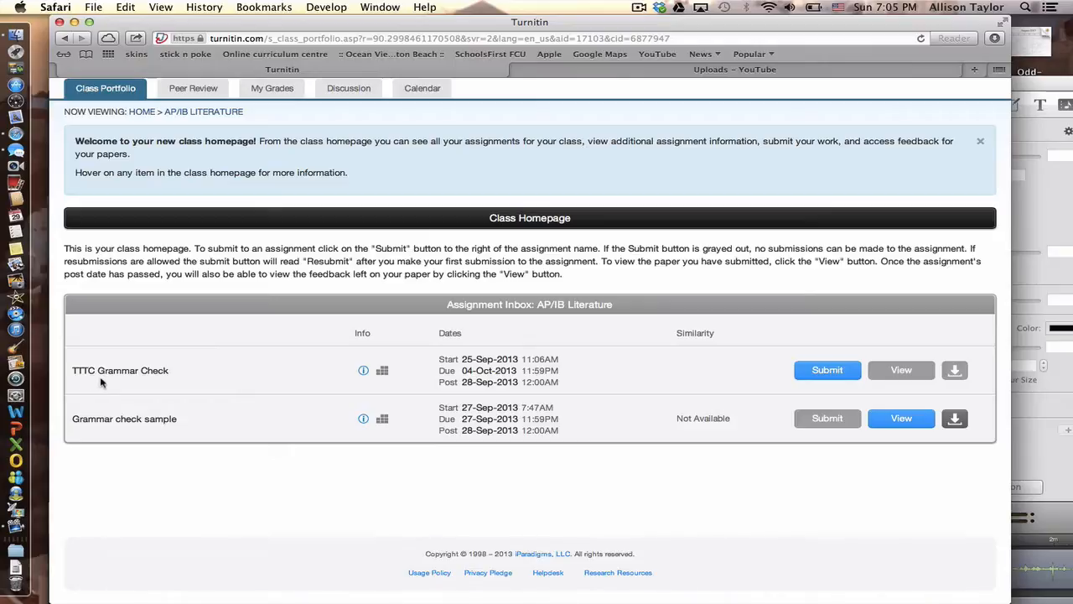
mouse_move(865, 382)
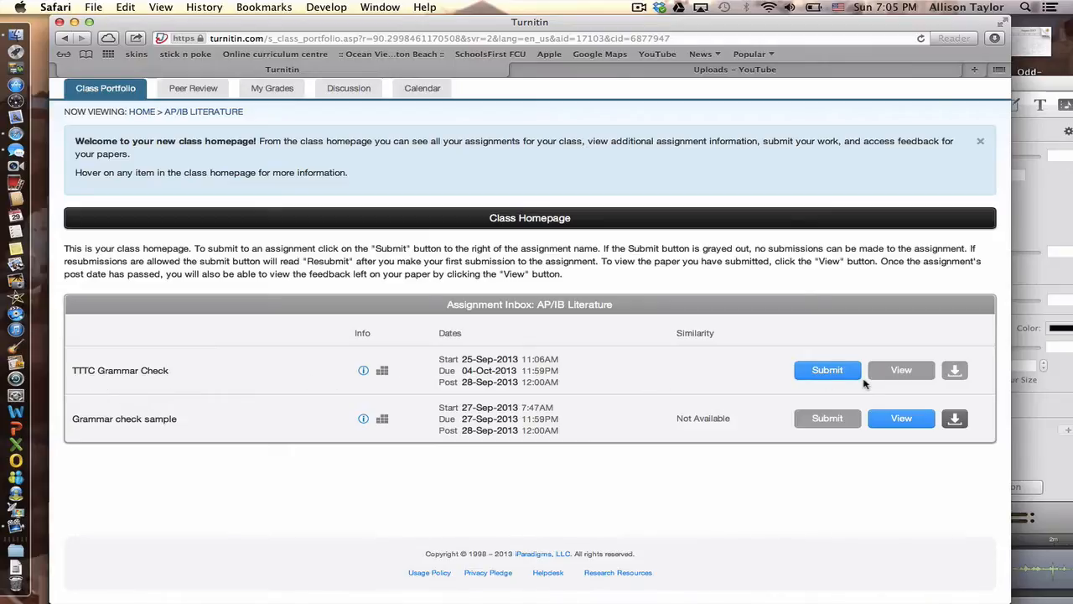
mouse_move(902, 371)
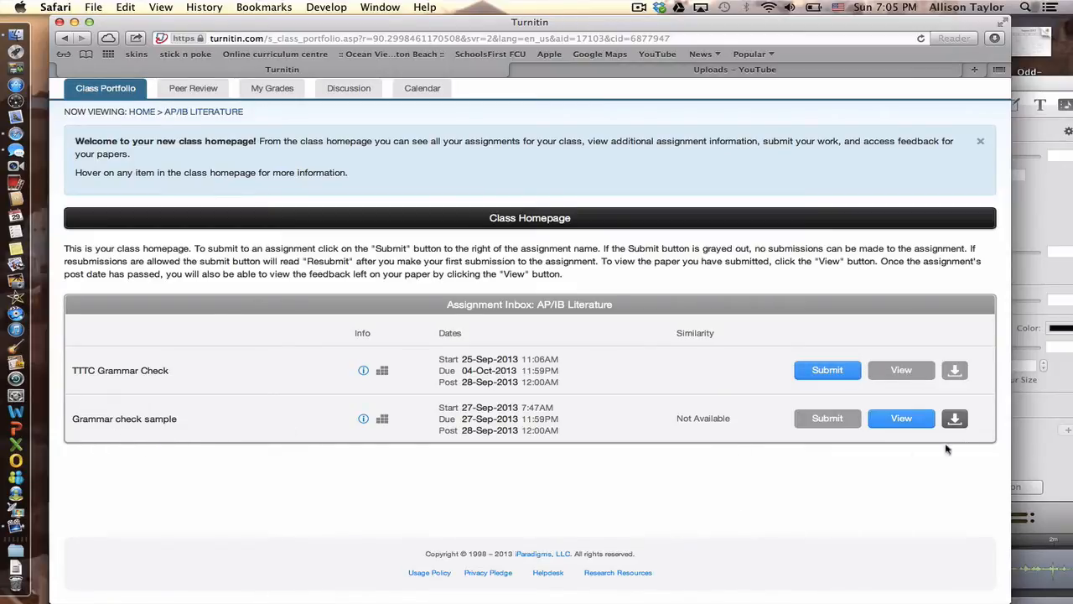
mouse_move(902, 420)
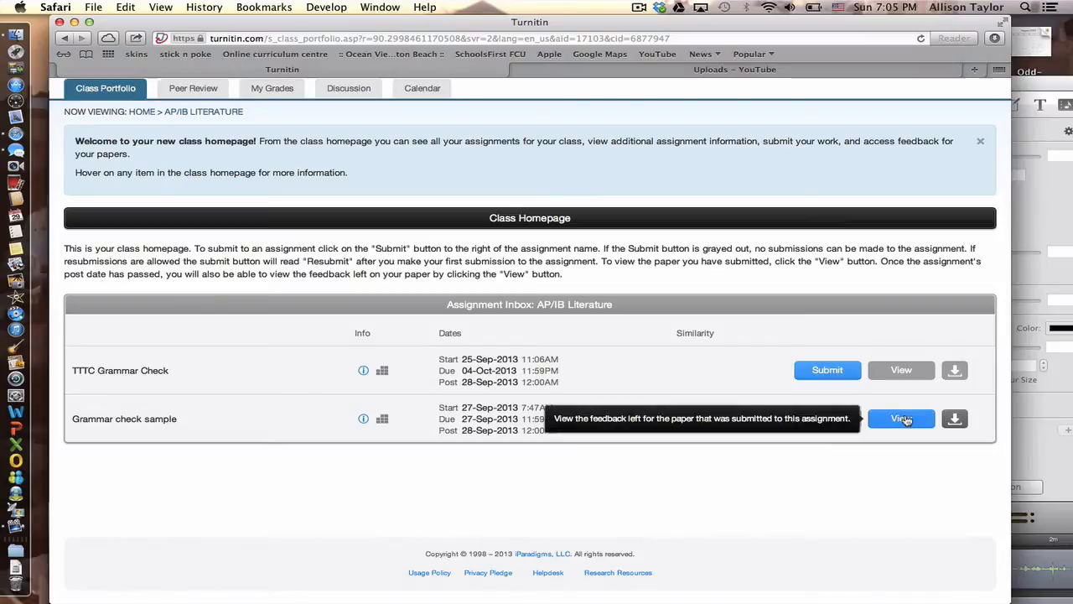
View the Grammar check sample paper in the Document Viewer with GradeMark.
click(900, 419)
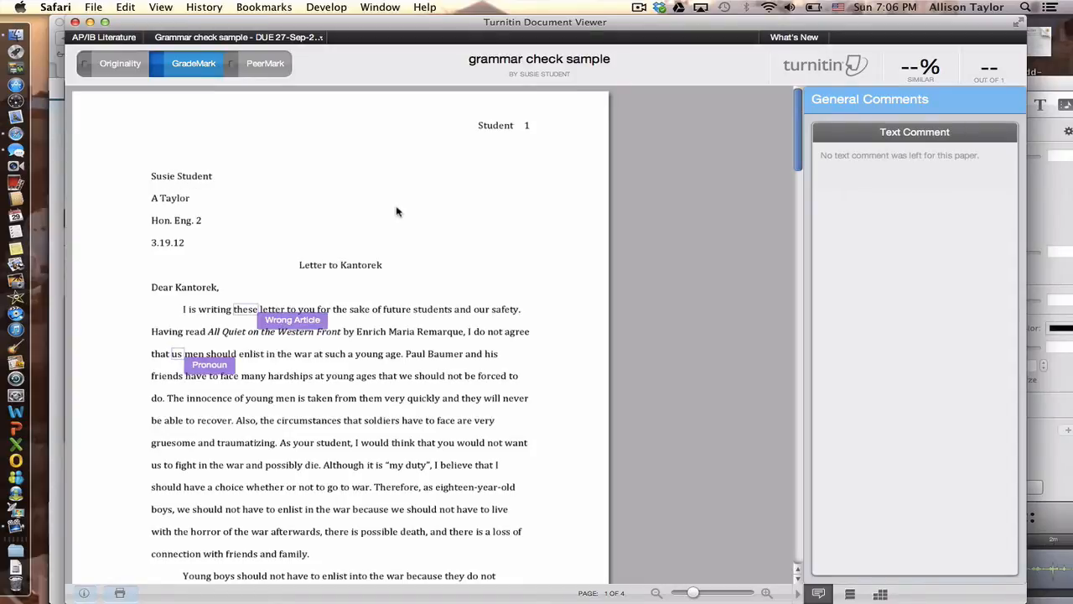
mouse_move(378, 325)
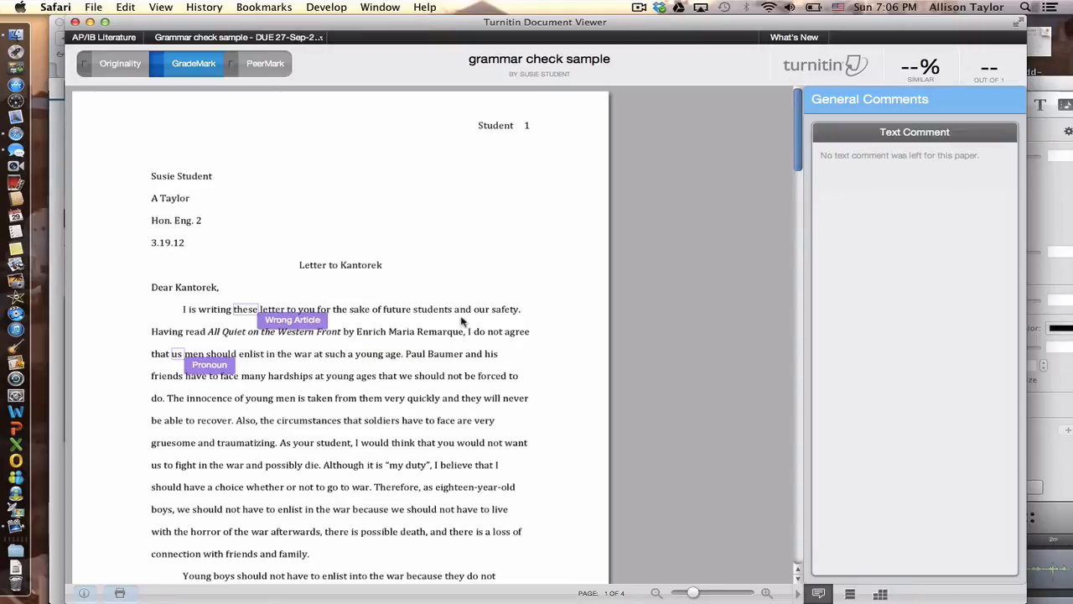
mouse_move(456, 396)
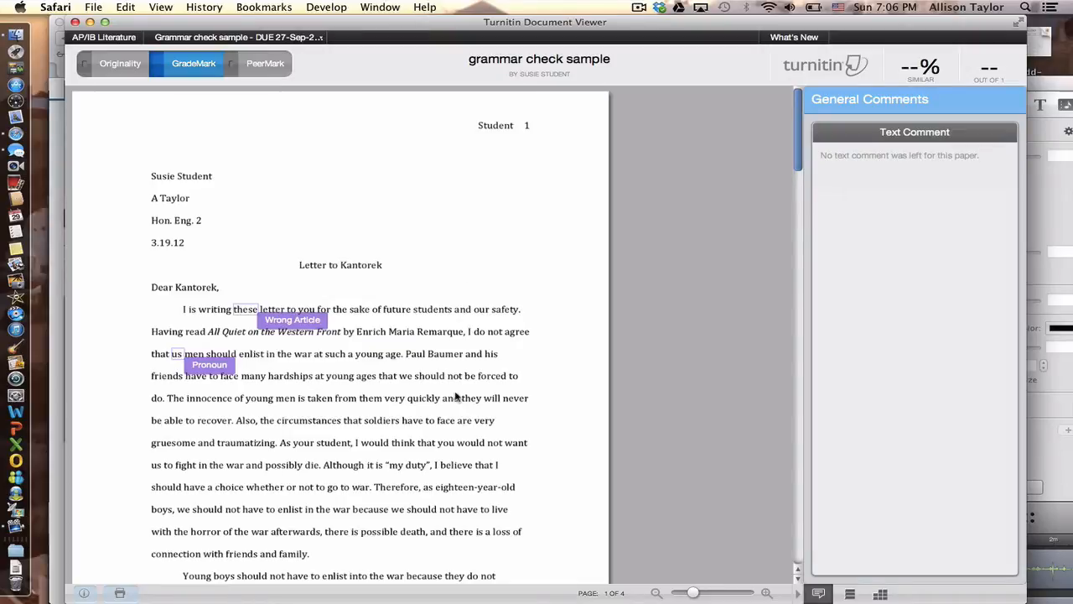
mouse_move(567, 411)
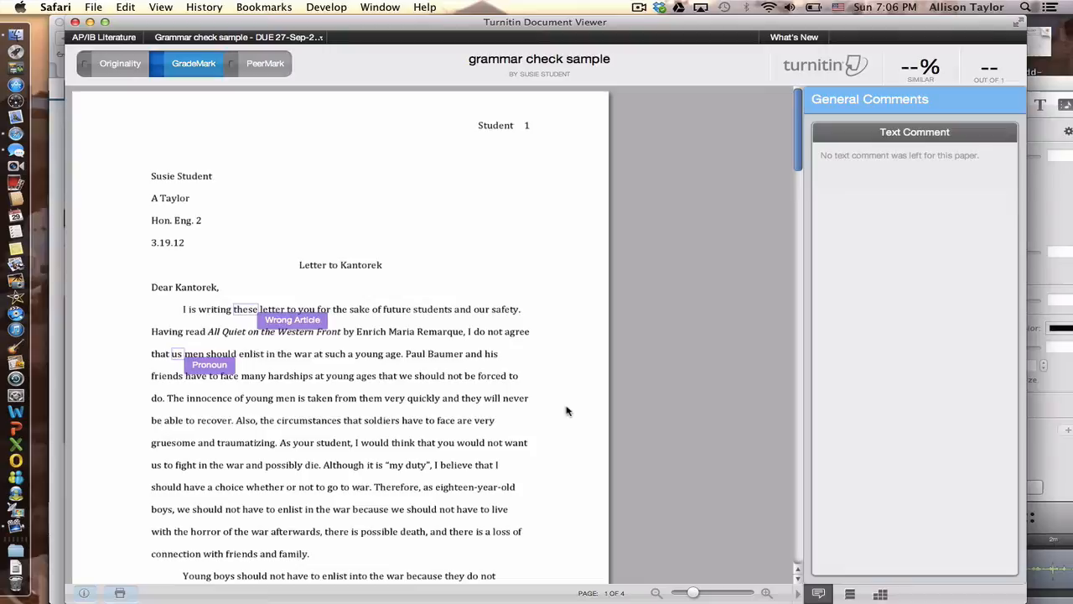
mouse_move(796, 151)
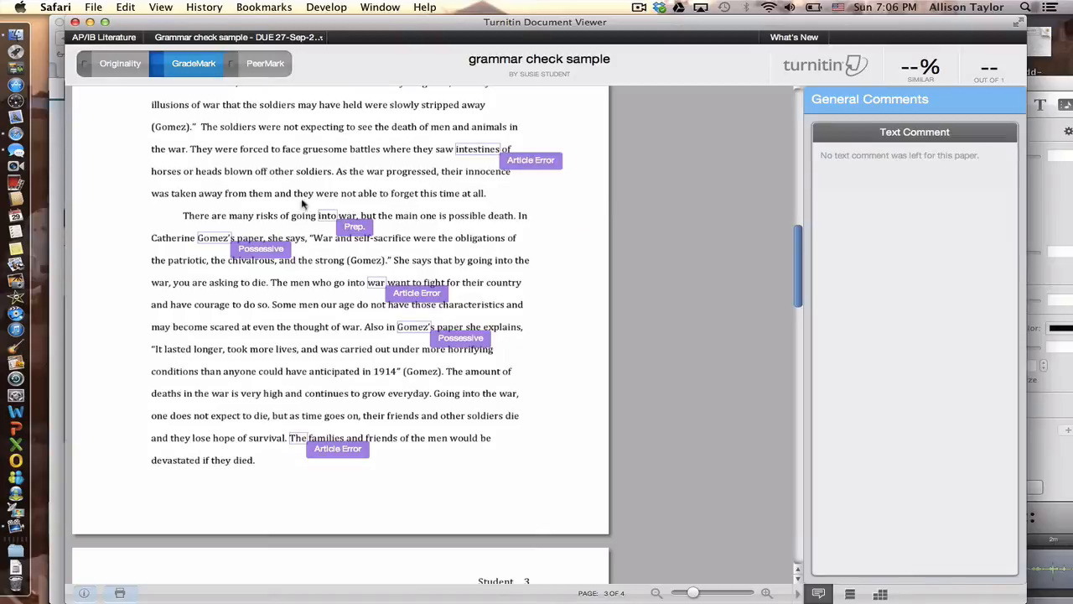
click(459, 337)
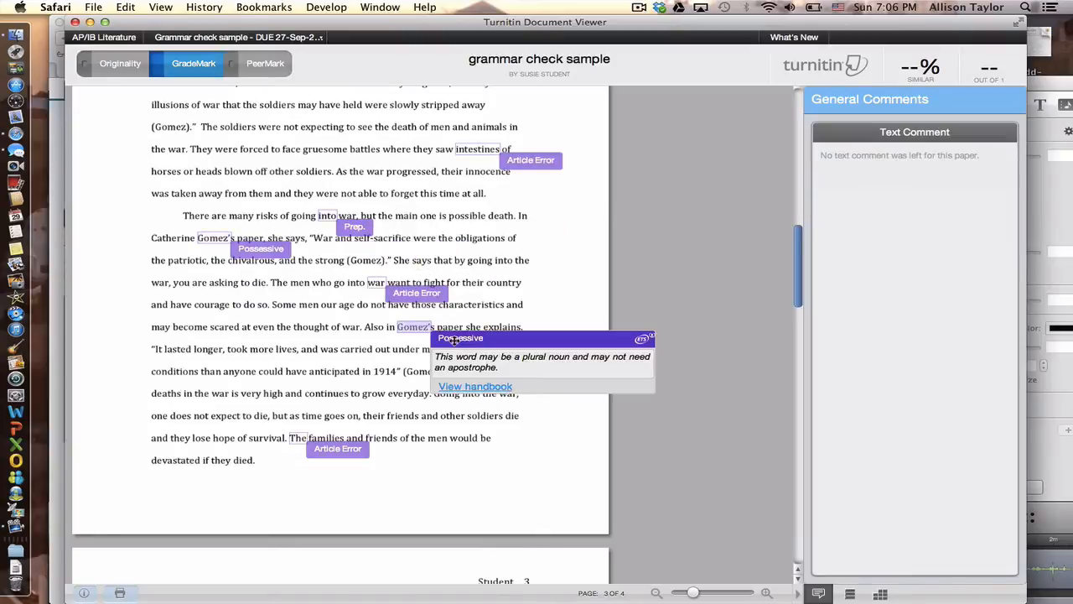
mouse_move(327, 215)
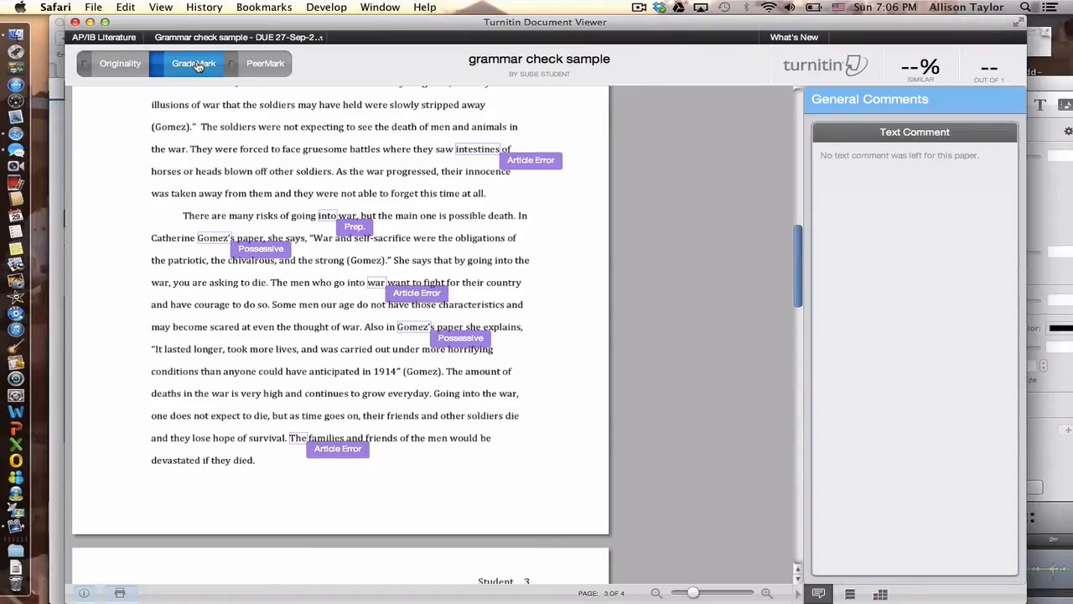
click(262, 248)
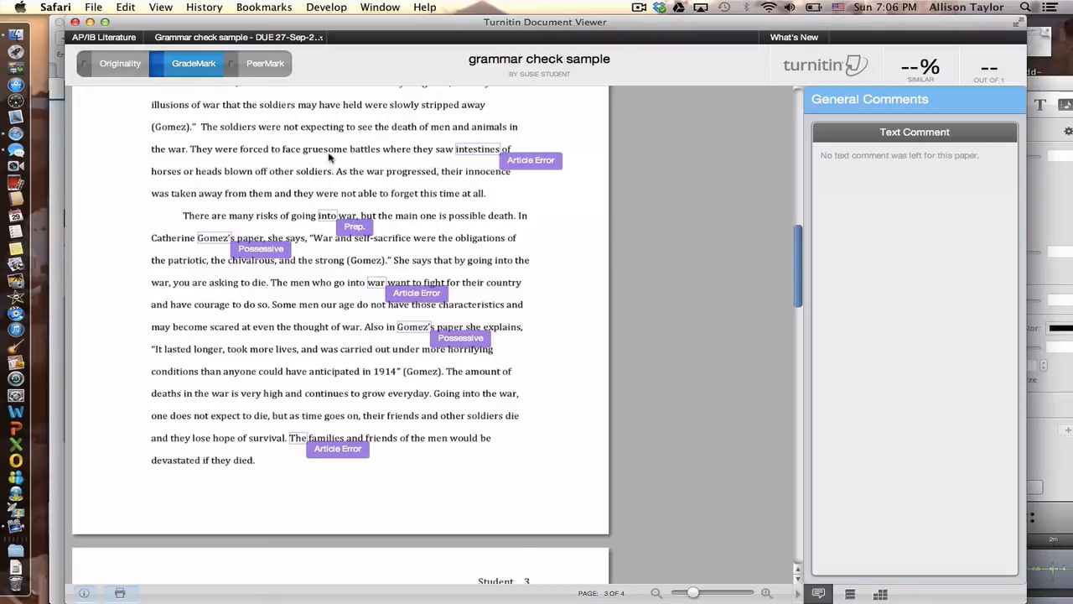
mouse_move(457, 159)
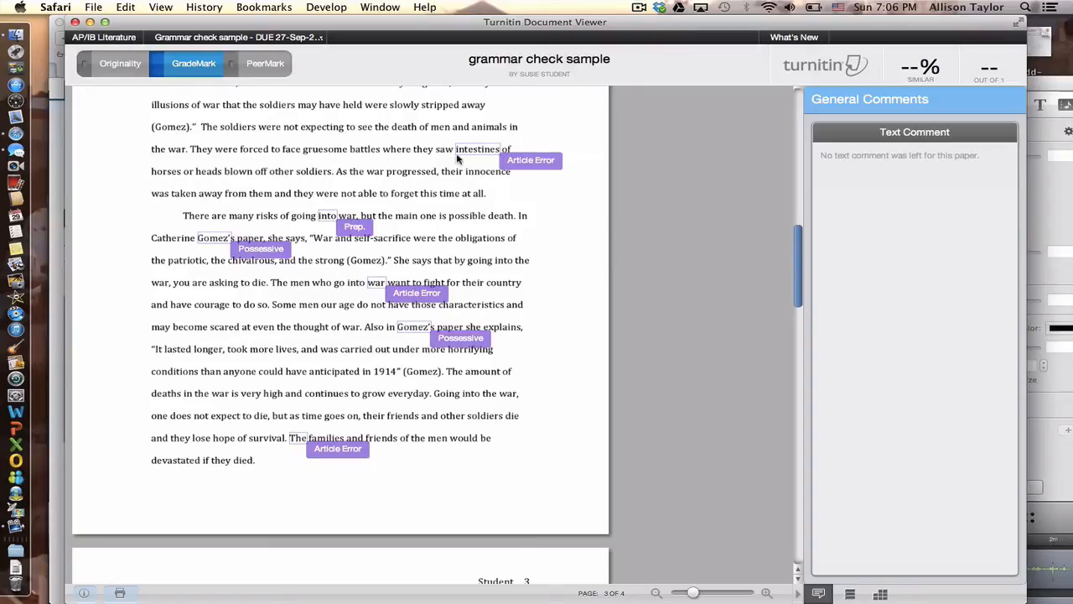
mouse_move(262, 188)
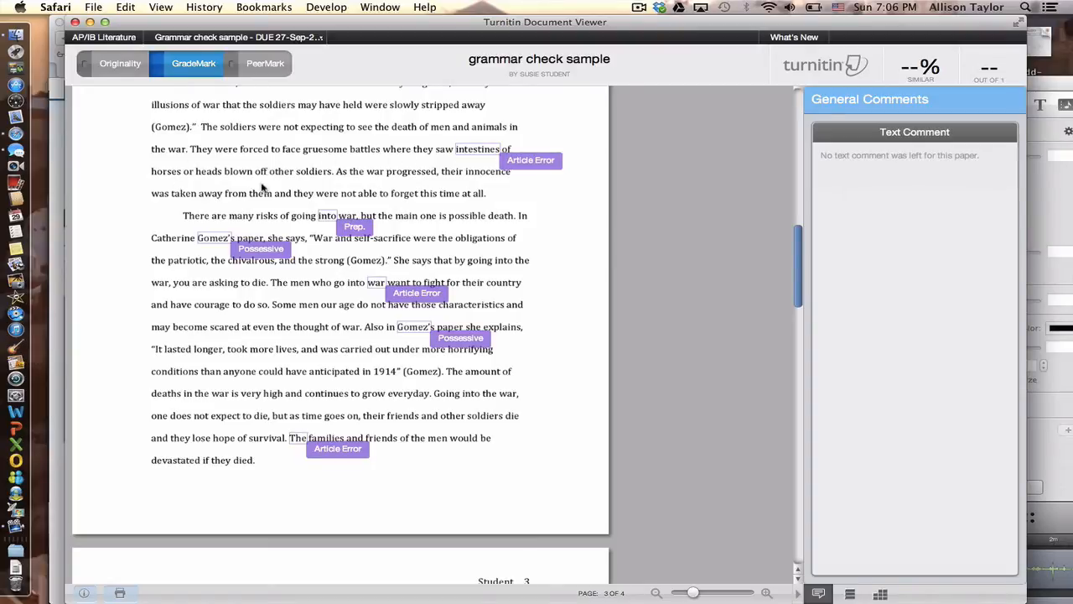
mouse_move(435, 199)
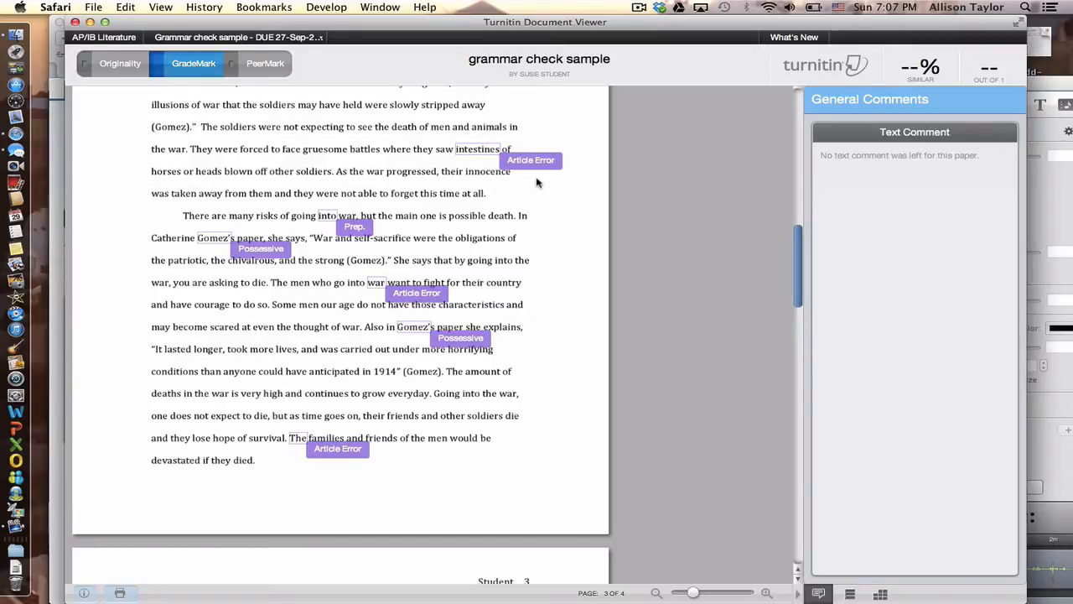
Show the Article Error marker's explanation on page 2, then dismiss it.
click(530, 161)
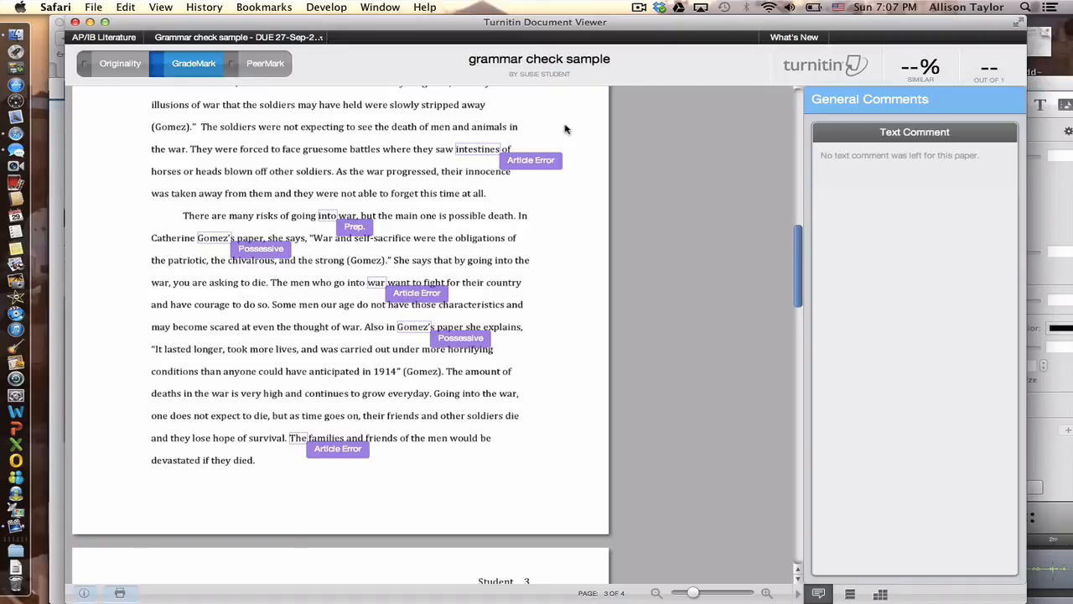
mouse_move(456, 155)
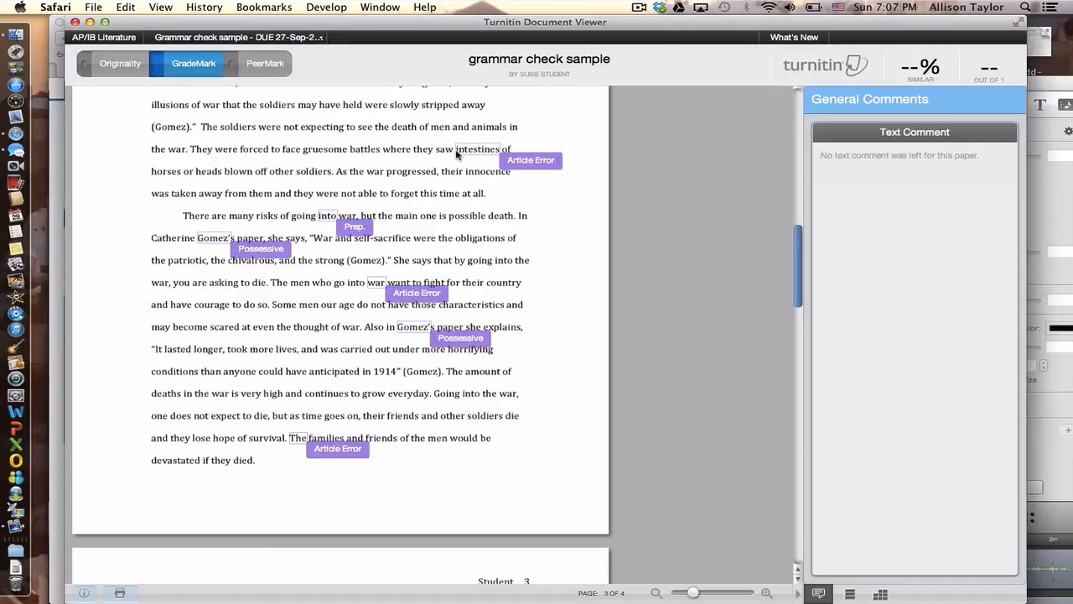
mouse_move(456, 154)
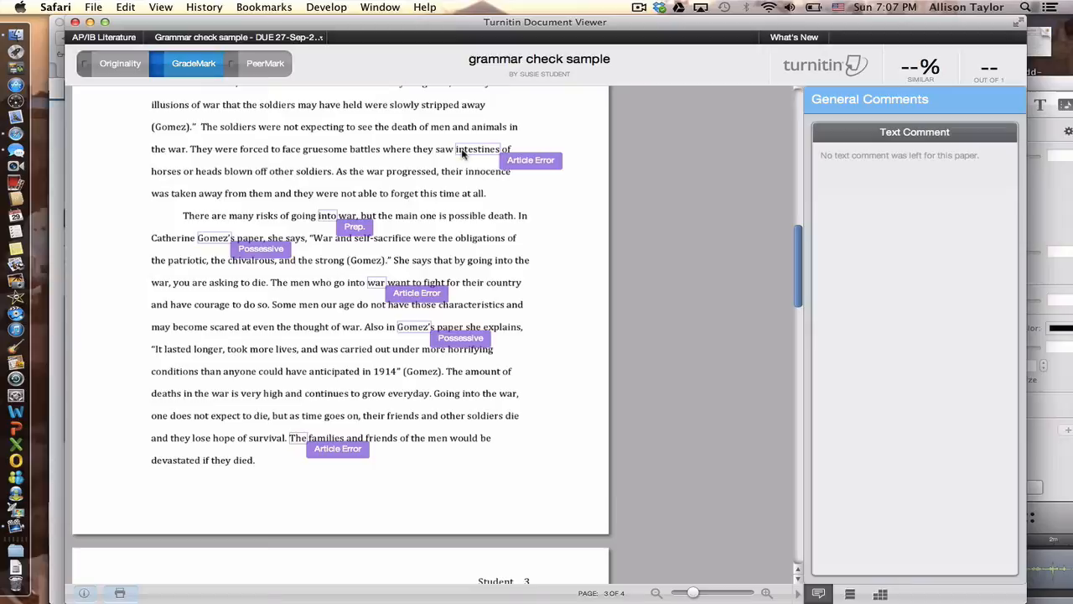
click(529, 159)
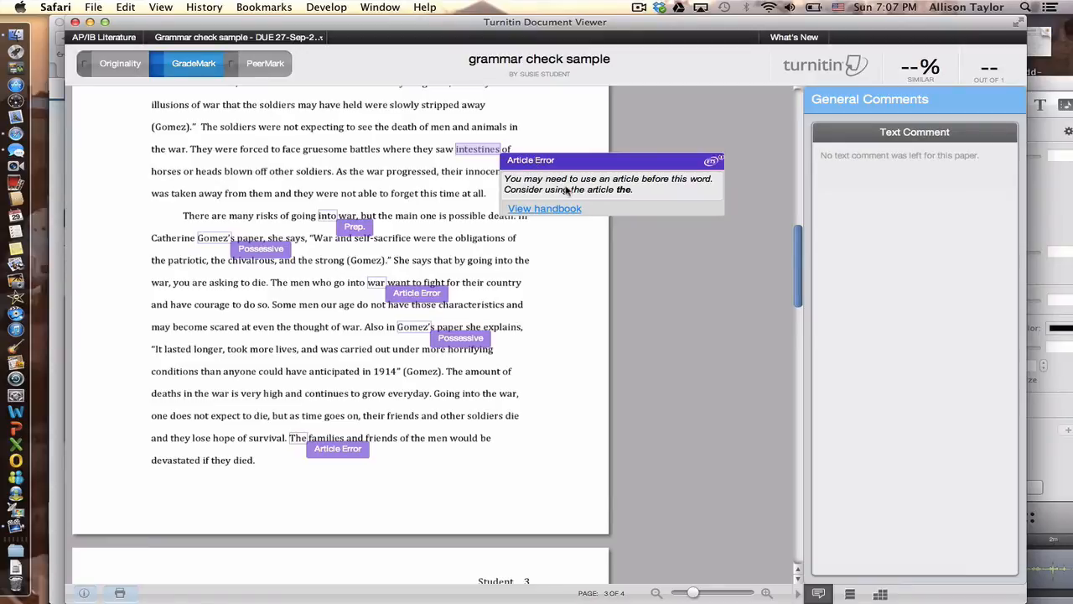
mouse_move(537, 183)
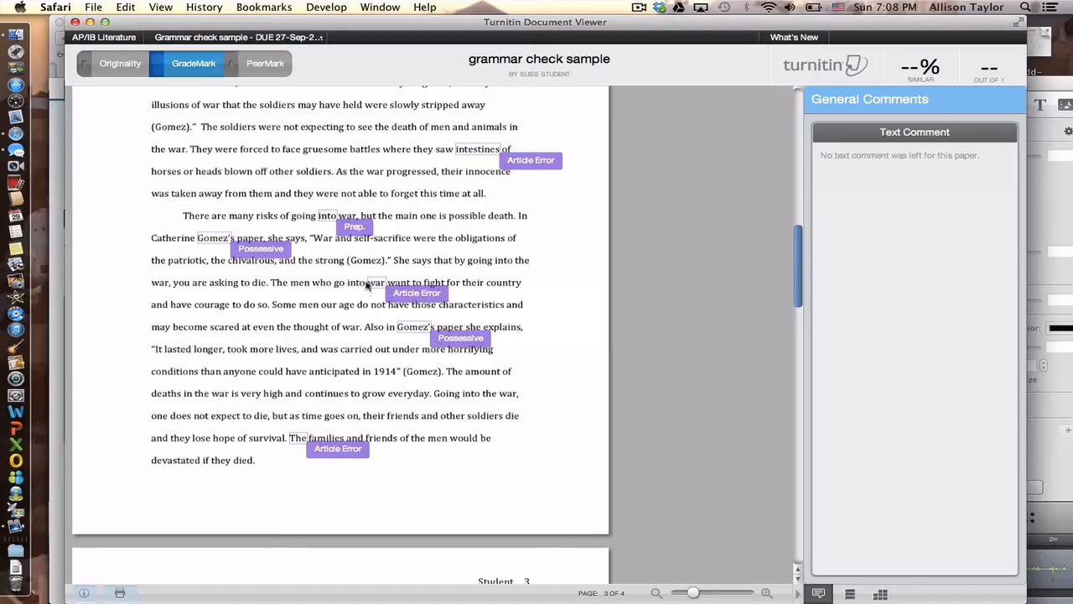
mouse_move(292, 298)
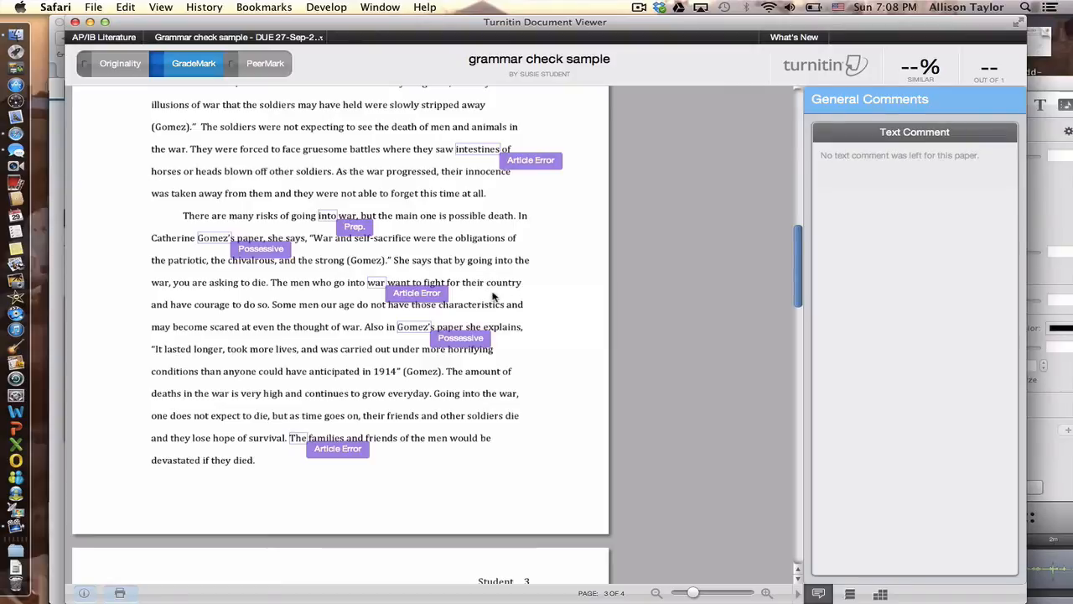
mouse_move(540, 295)
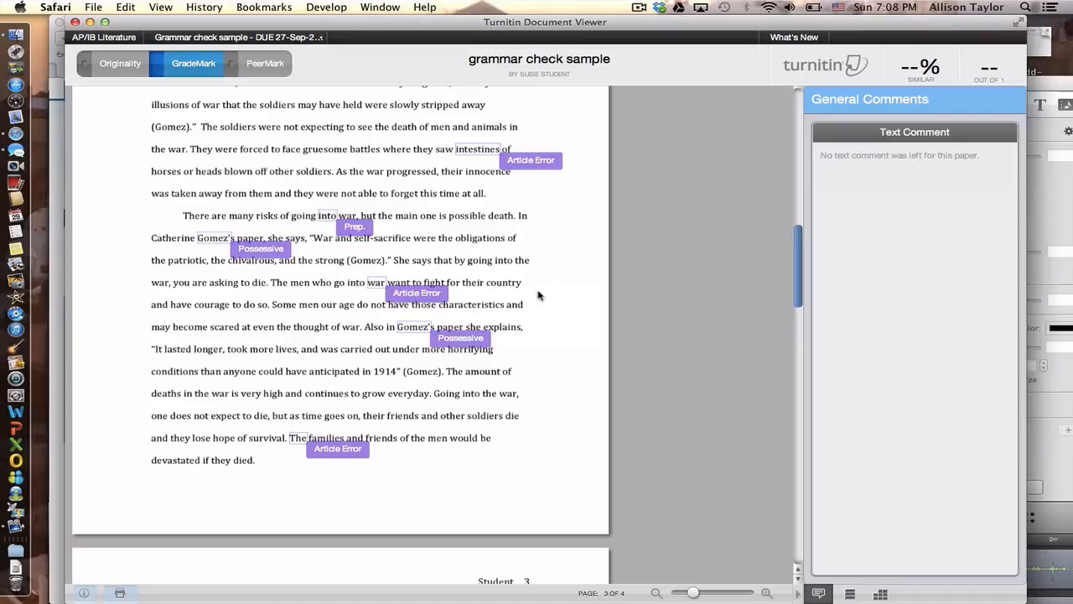
Show the Article Error explanation at "into war" and its handbook entry on a, an and the.
click(416, 292)
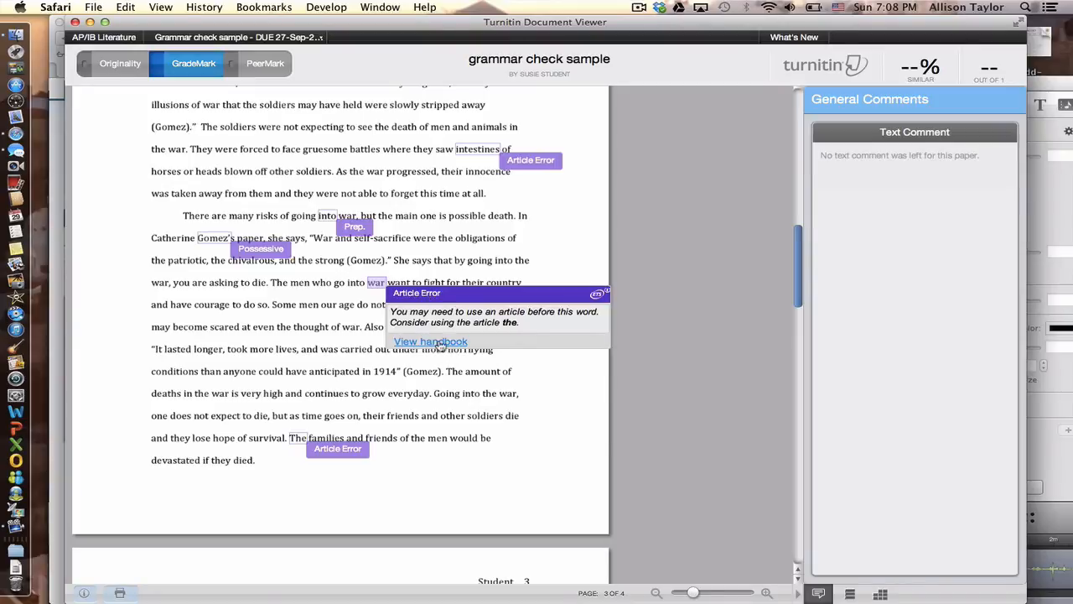
click(429, 342)
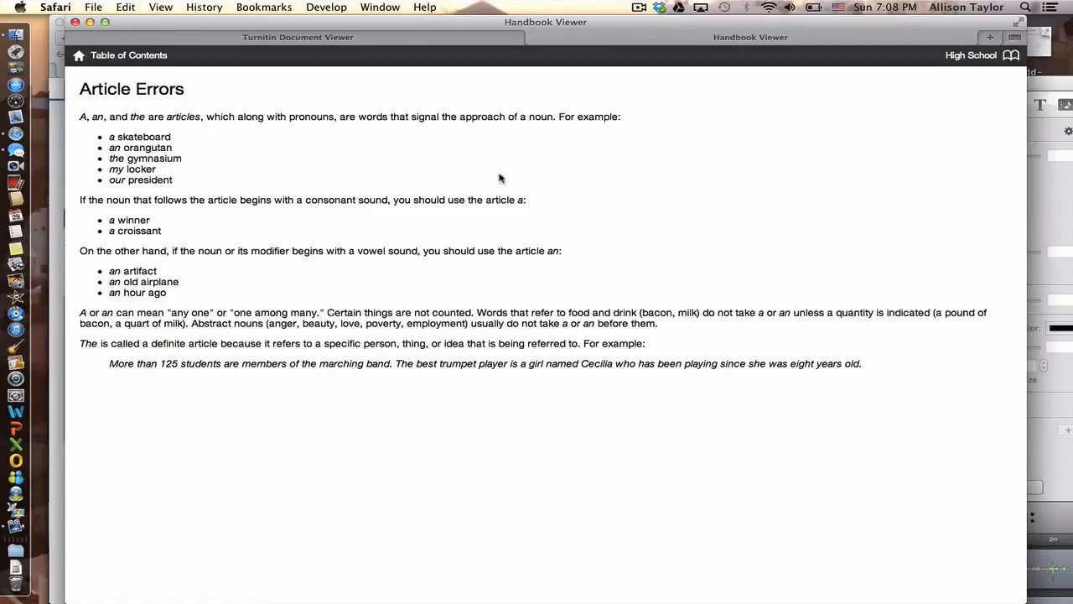
mouse_move(215, 279)
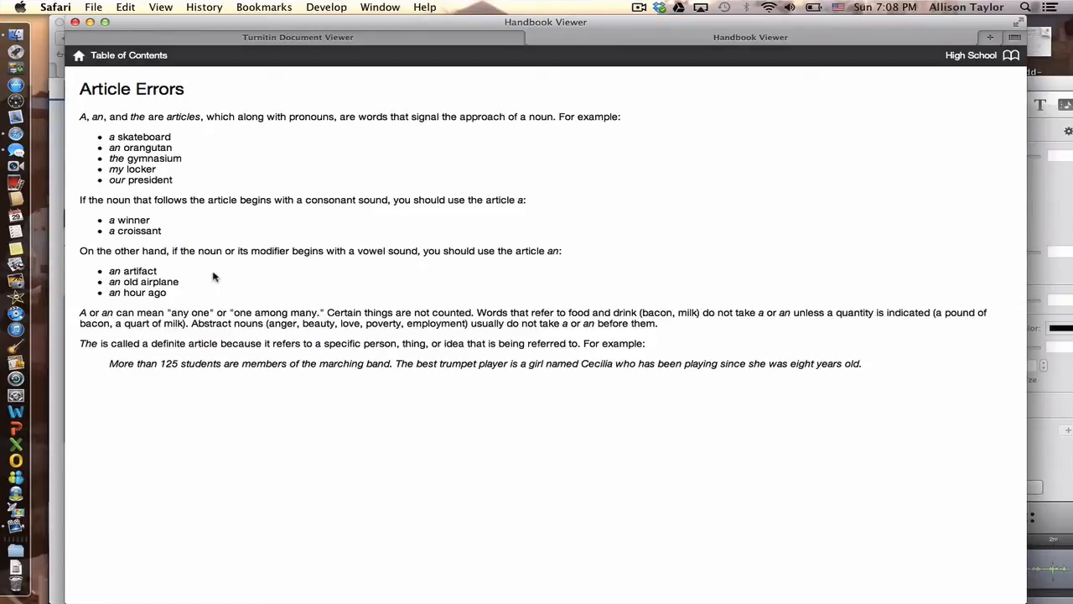
mouse_move(484, 187)
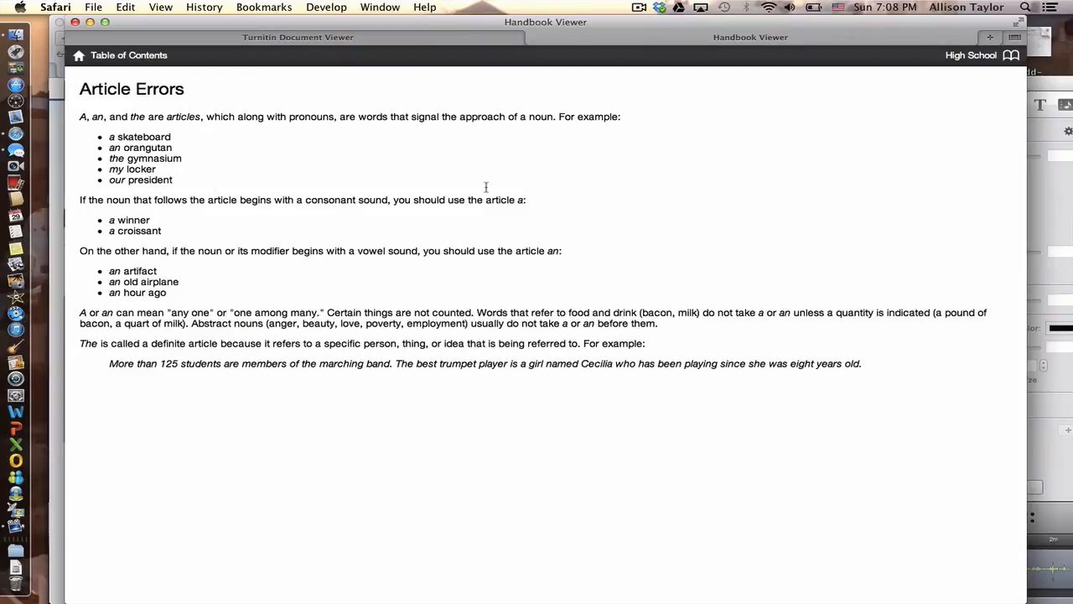
mouse_move(265, 386)
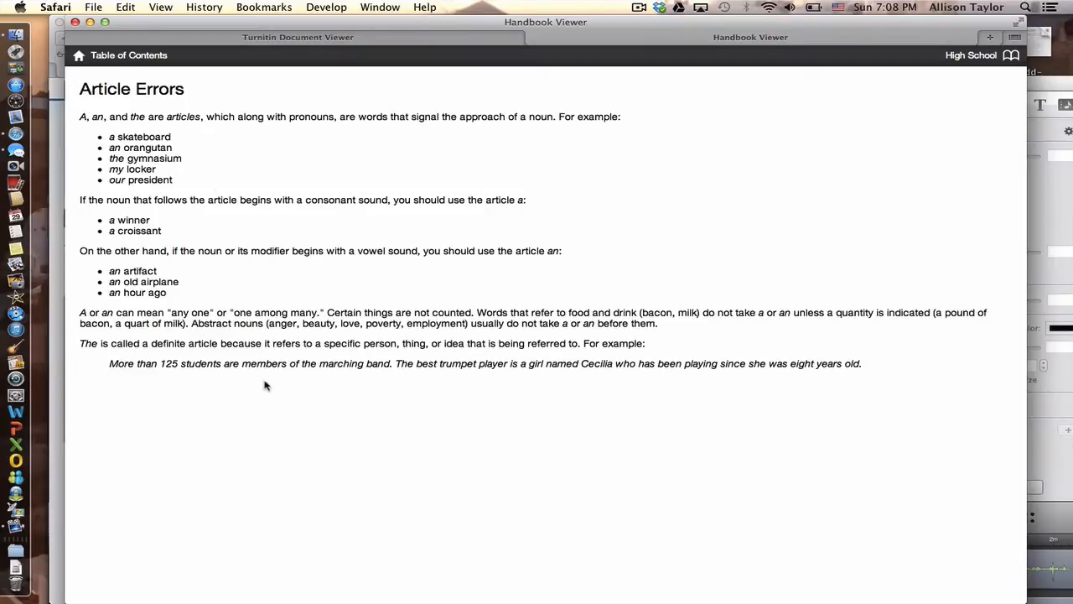
mouse_move(285, 460)
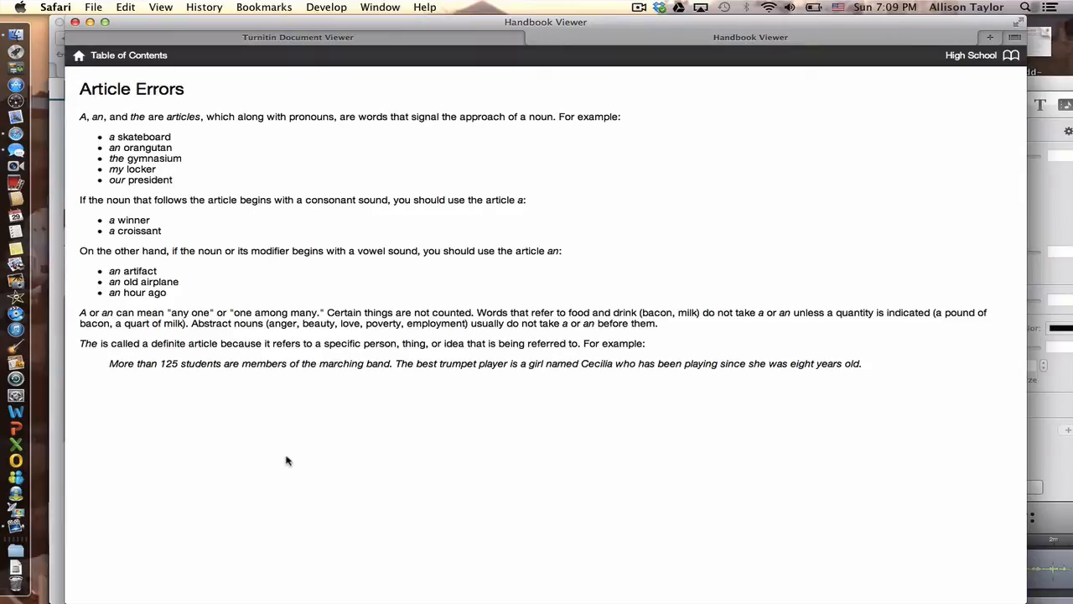
mouse_move(285, 106)
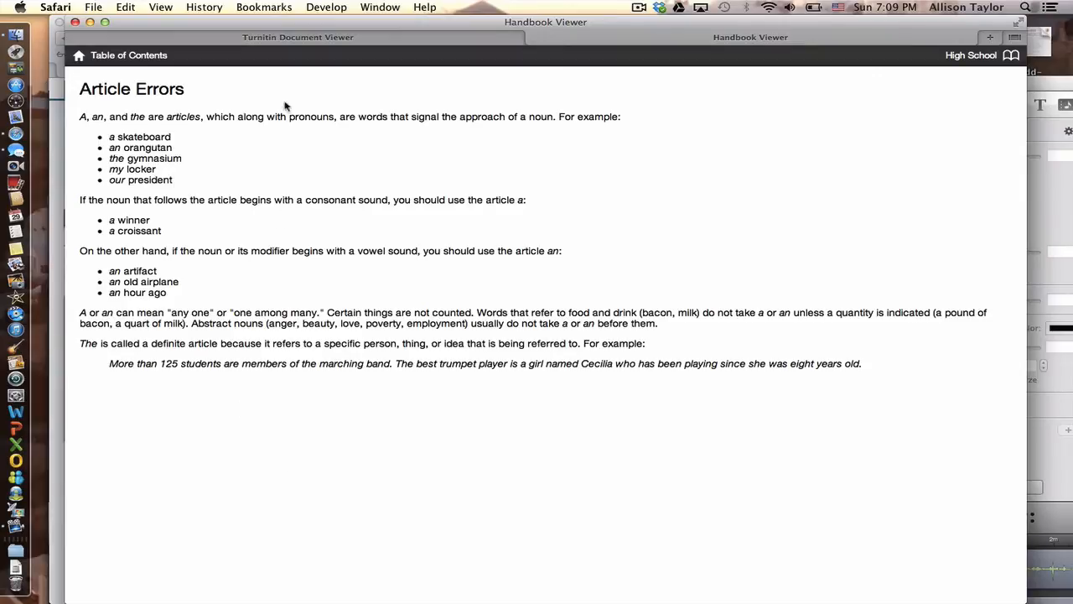
mouse_move(302, 344)
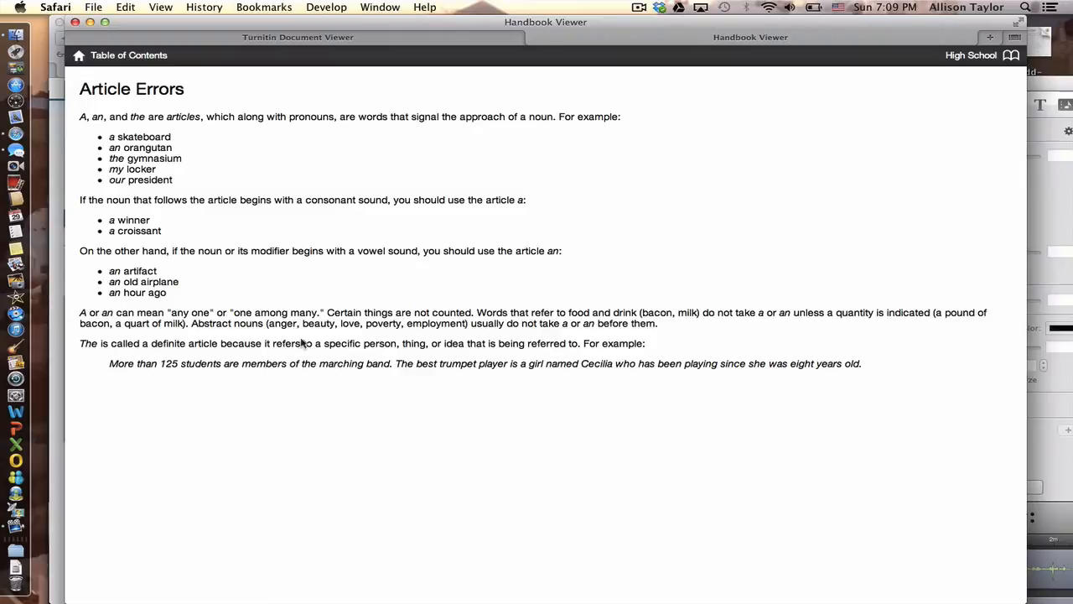
mouse_move(645, 139)
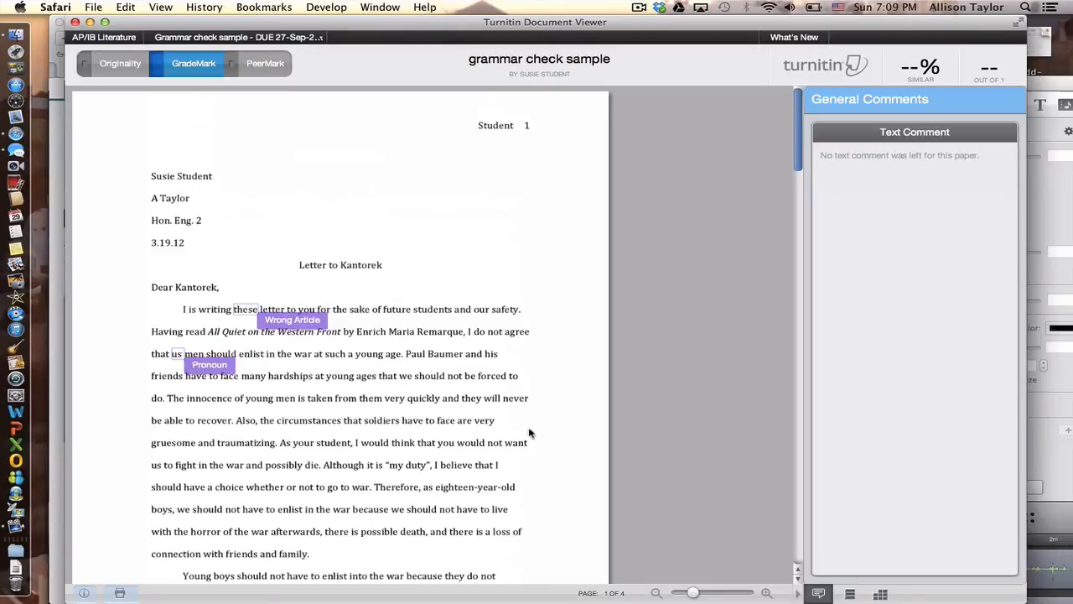
mouse_move(366, 377)
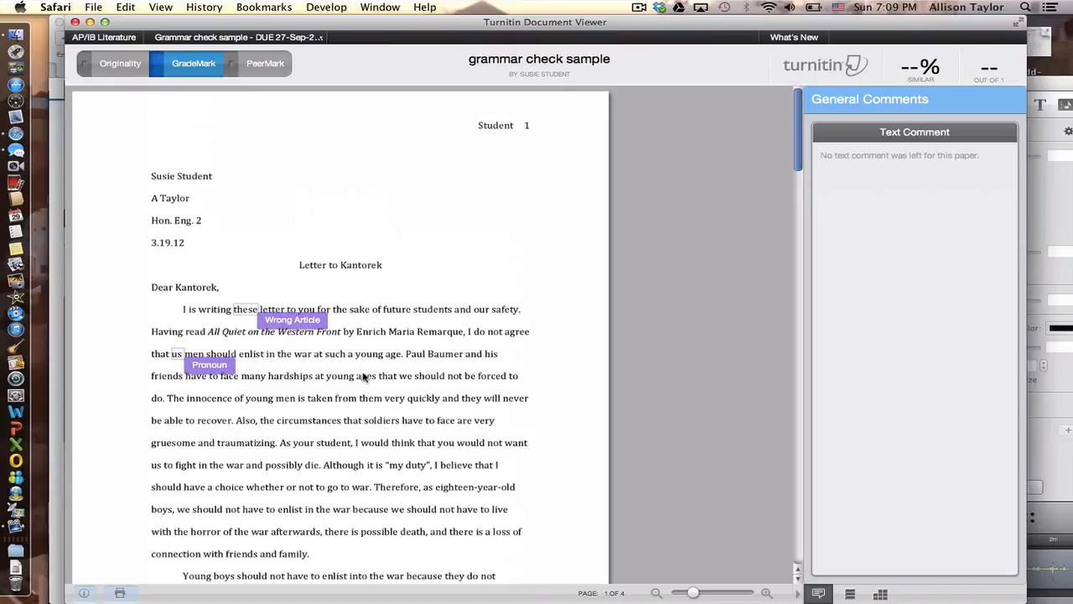
mouse_move(191, 322)
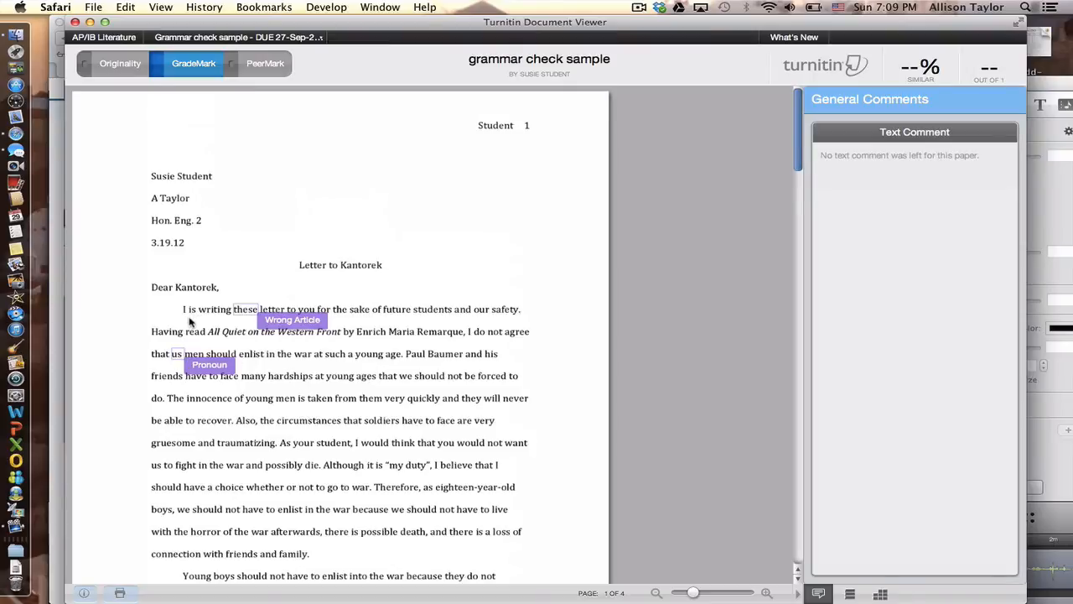
mouse_move(280, 298)
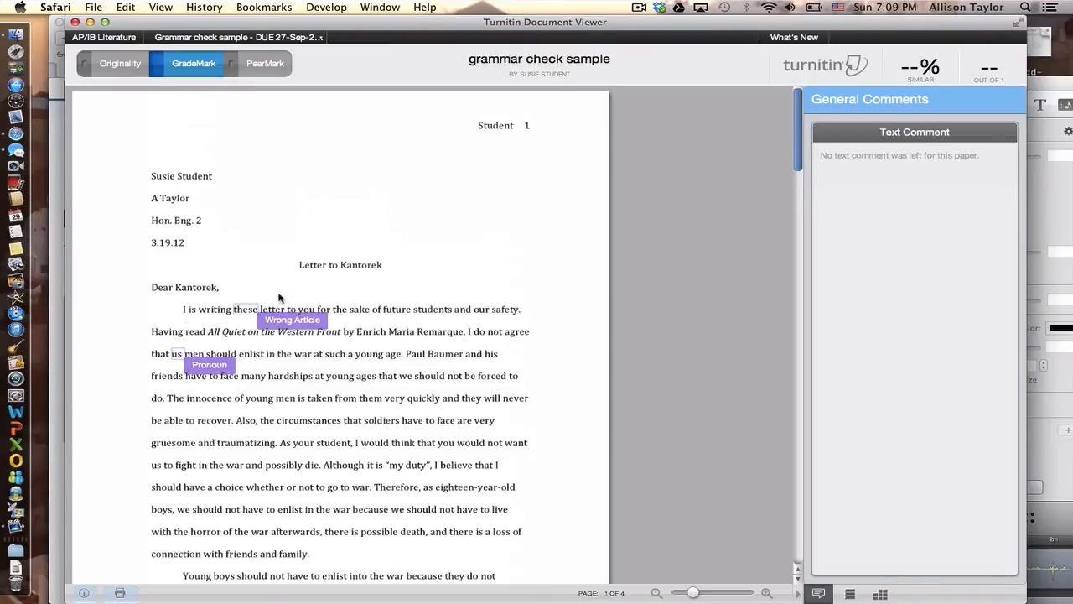
mouse_move(194, 323)
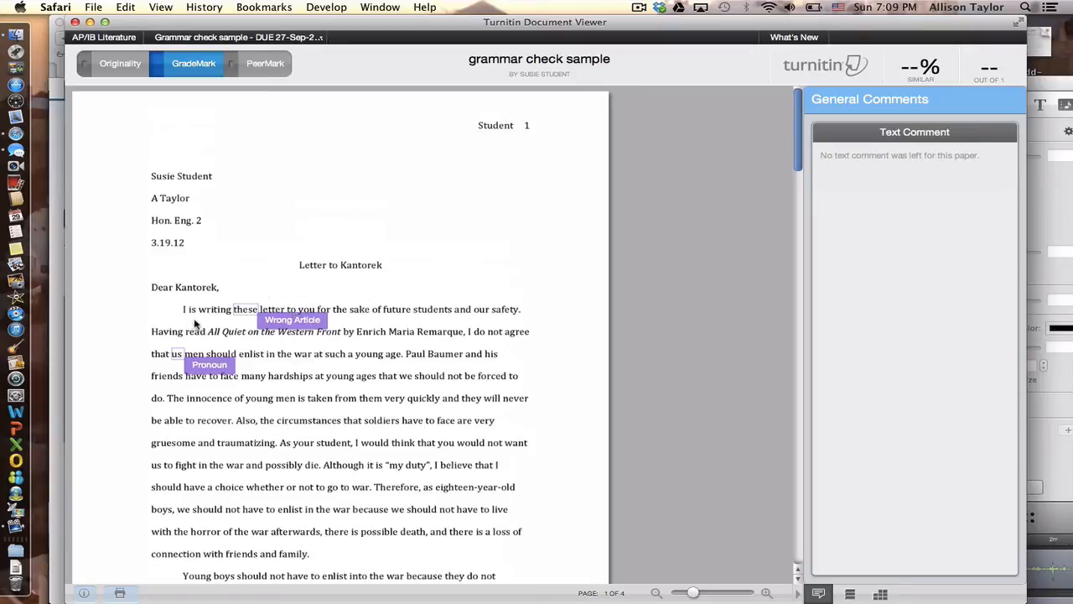
mouse_move(288, 308)
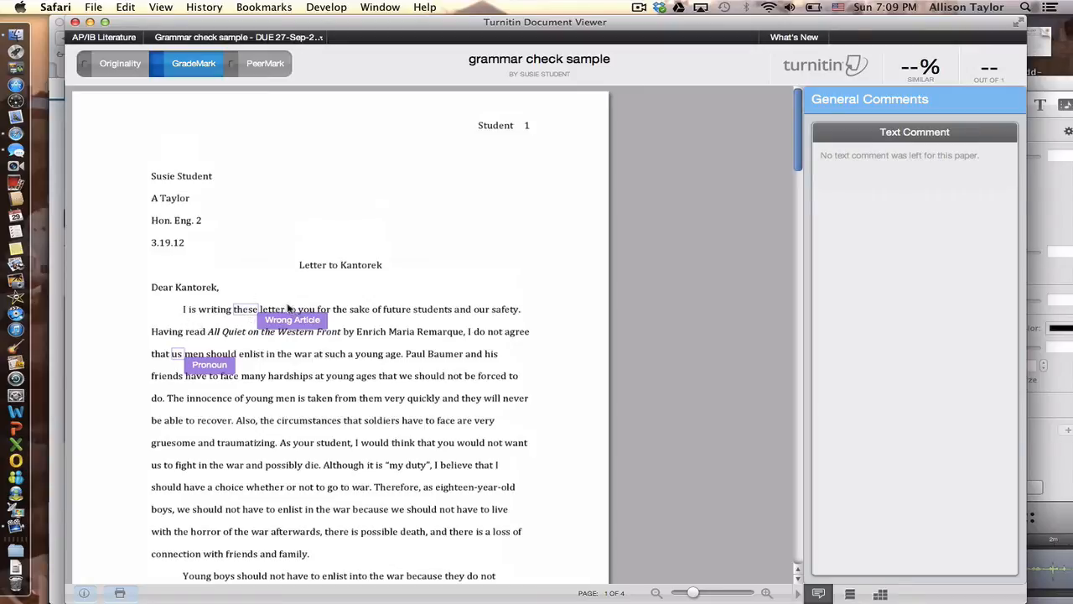
mouse_move(198, 320)
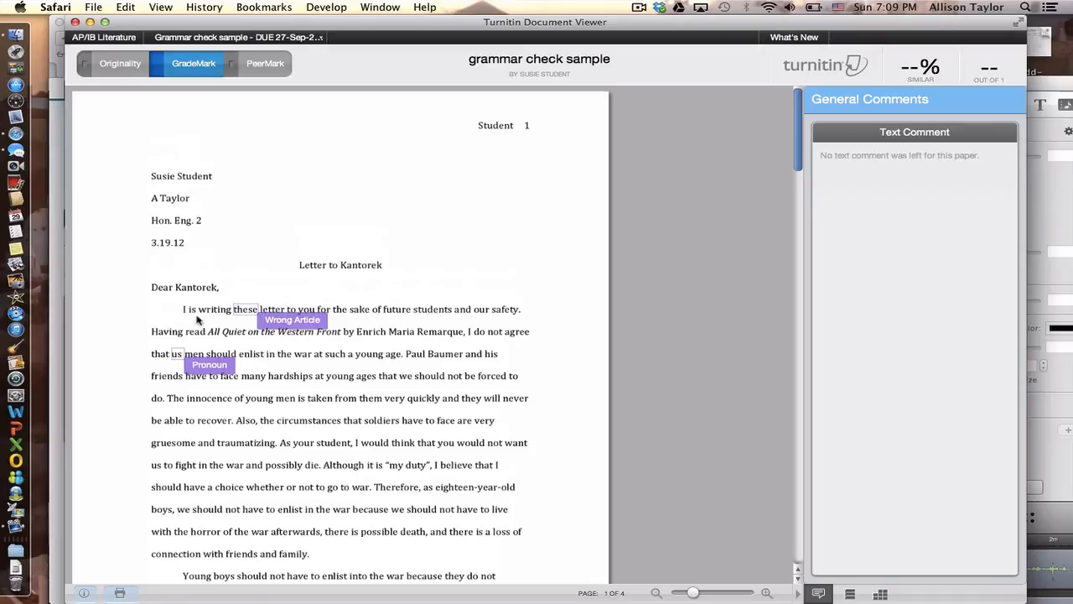
mouse_move(194, 318)
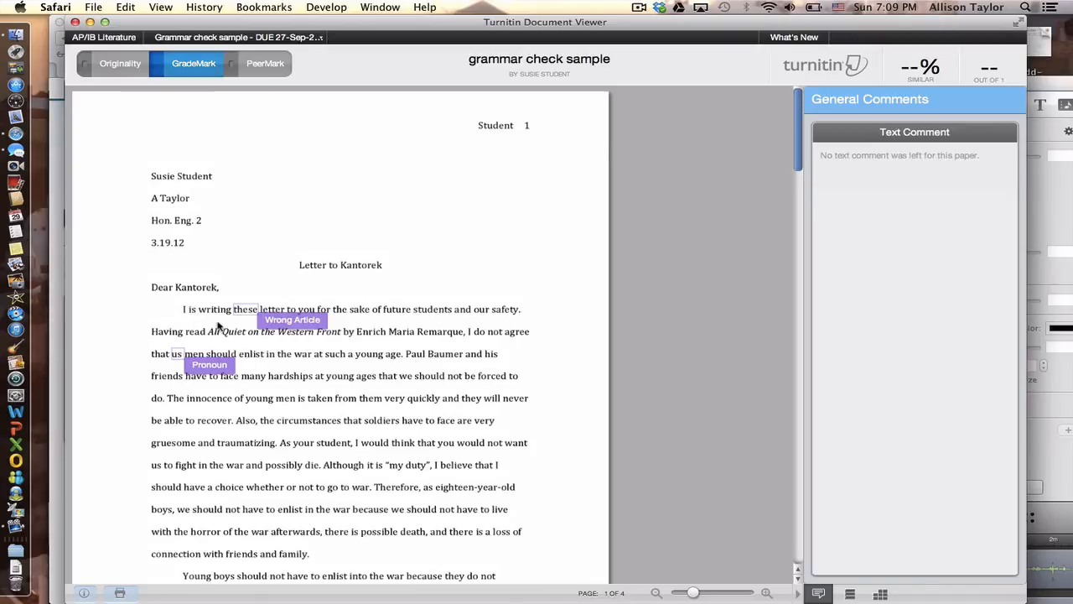
mouse_move(368, 476)
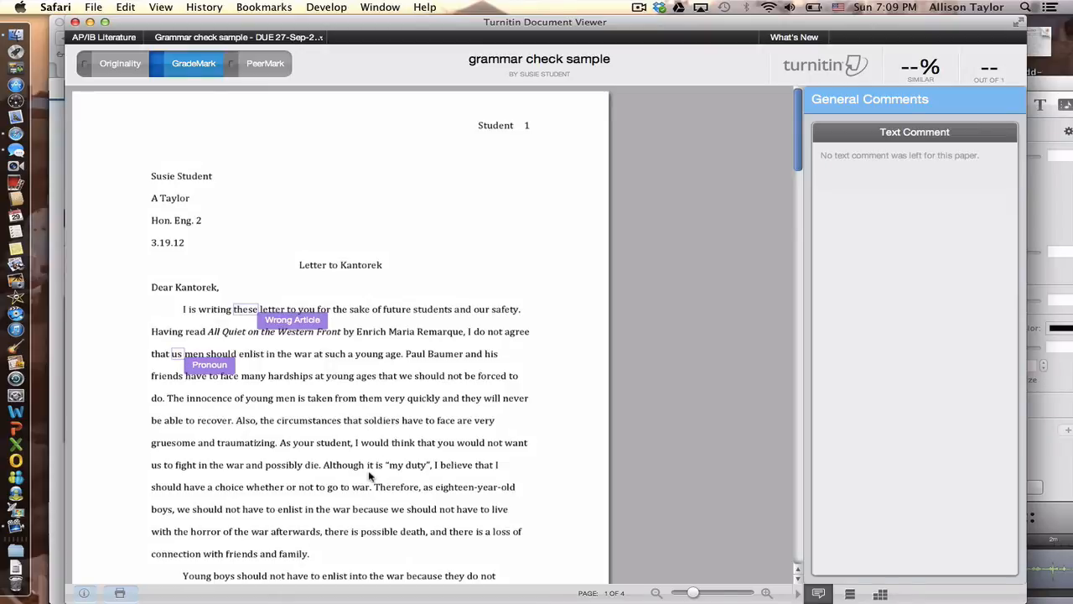
mouse_move(352, 385)
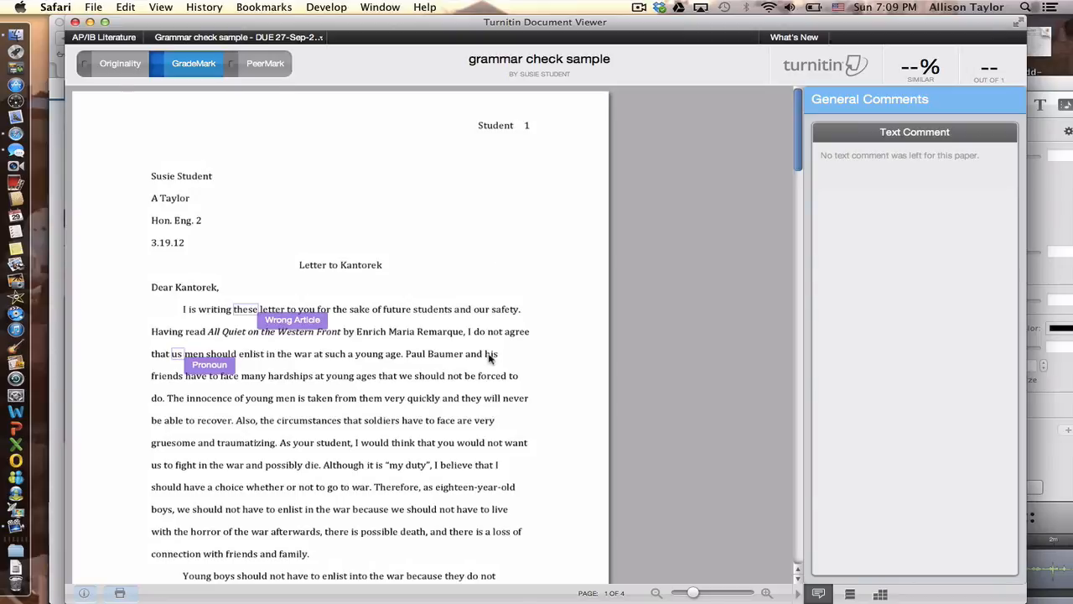
mouse_move(560, 248)
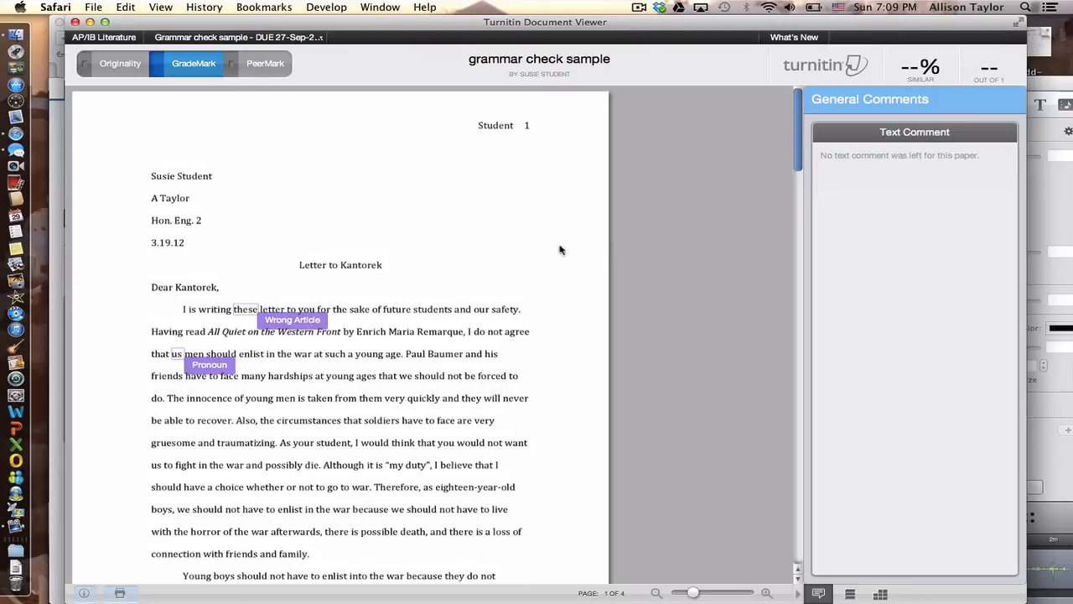
mouse_move(560, 250)
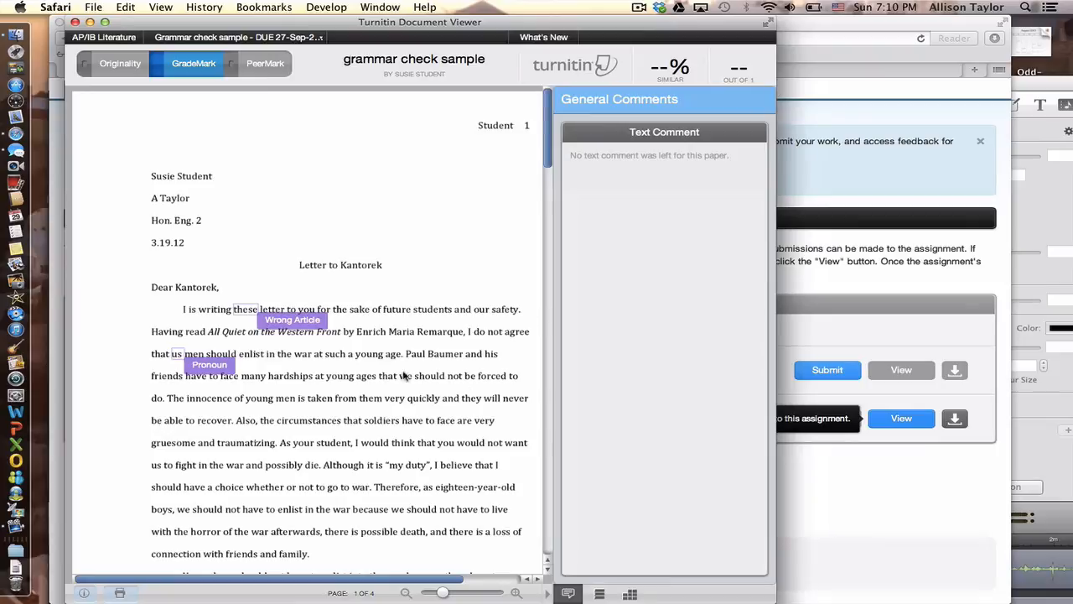
mouse_move(352, 412)
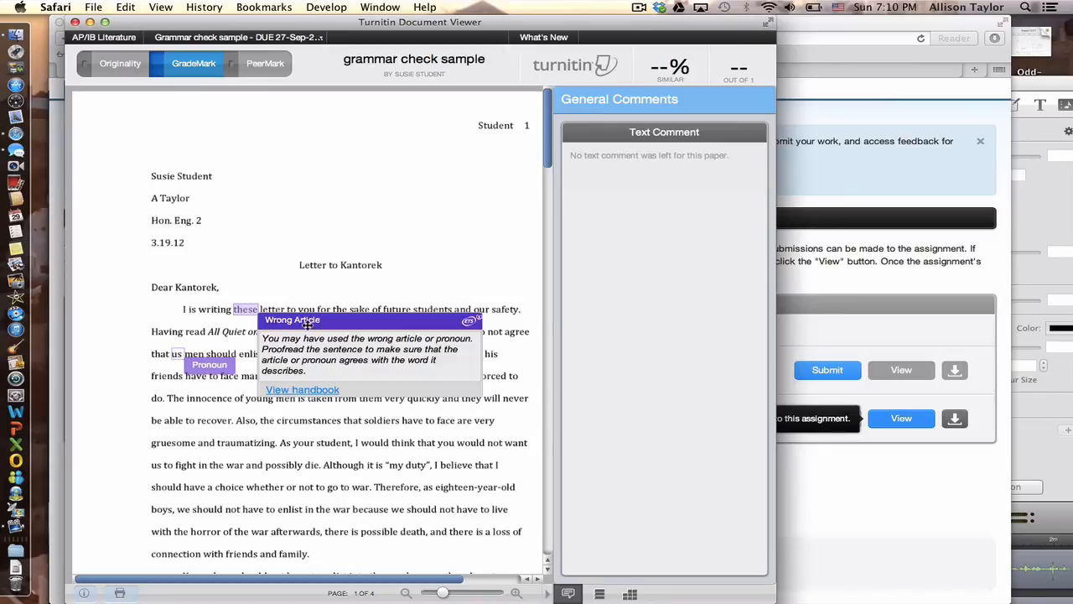
mouse_move(929, 498)
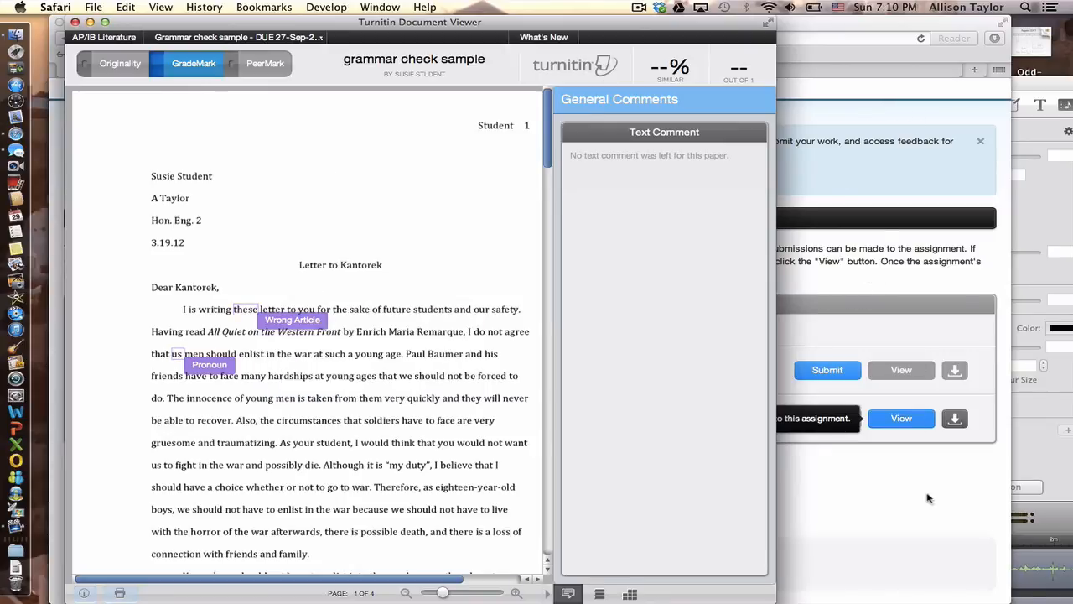
mouse_move(909, 515)
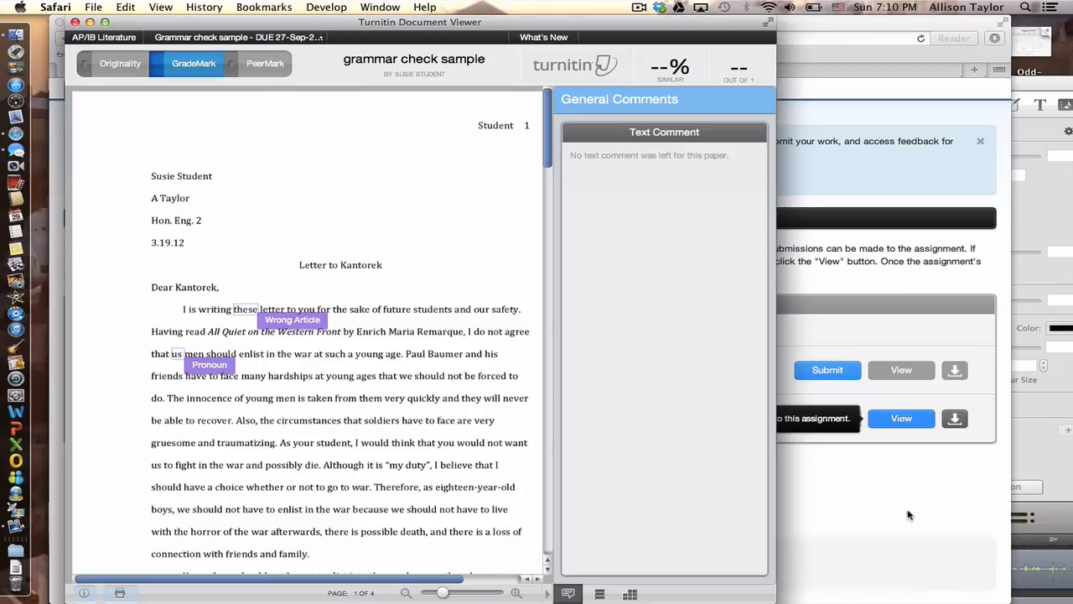
mouse_move(899, 270)
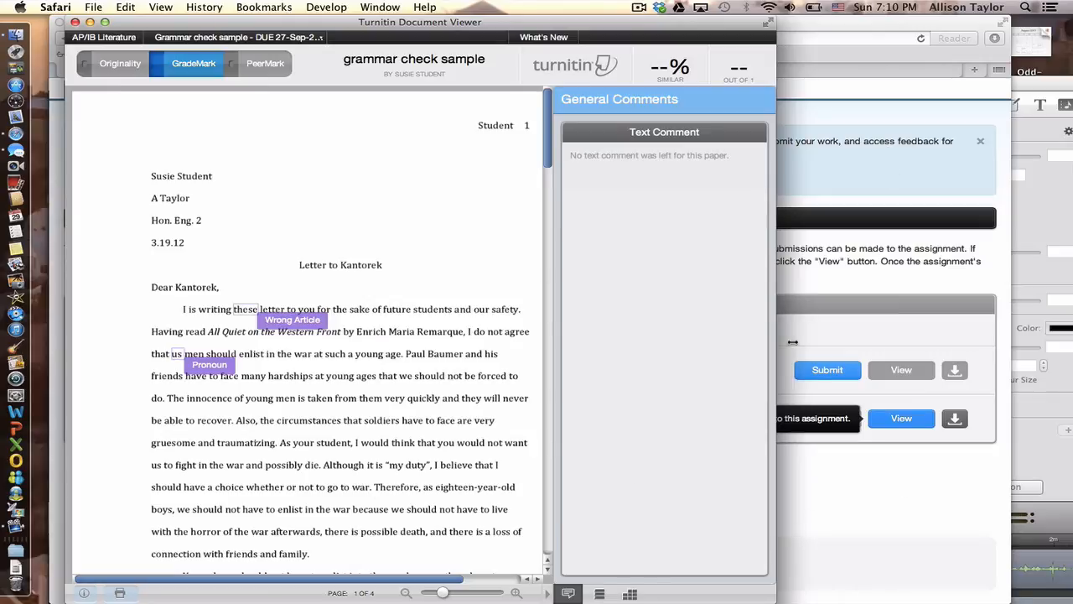
mouse_move(517, 530)
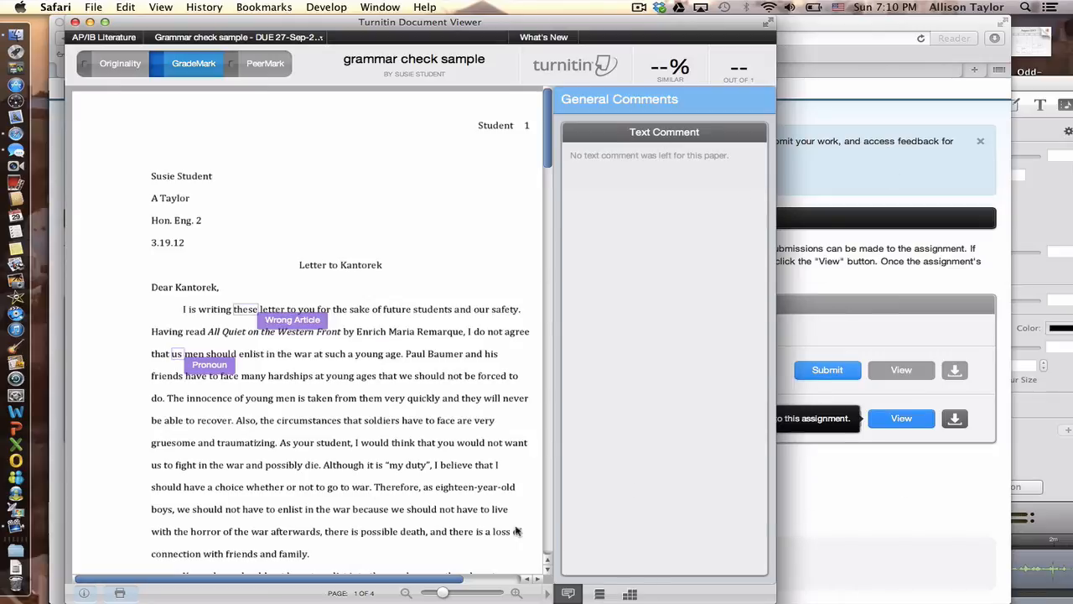
mouse_move(527, 197)
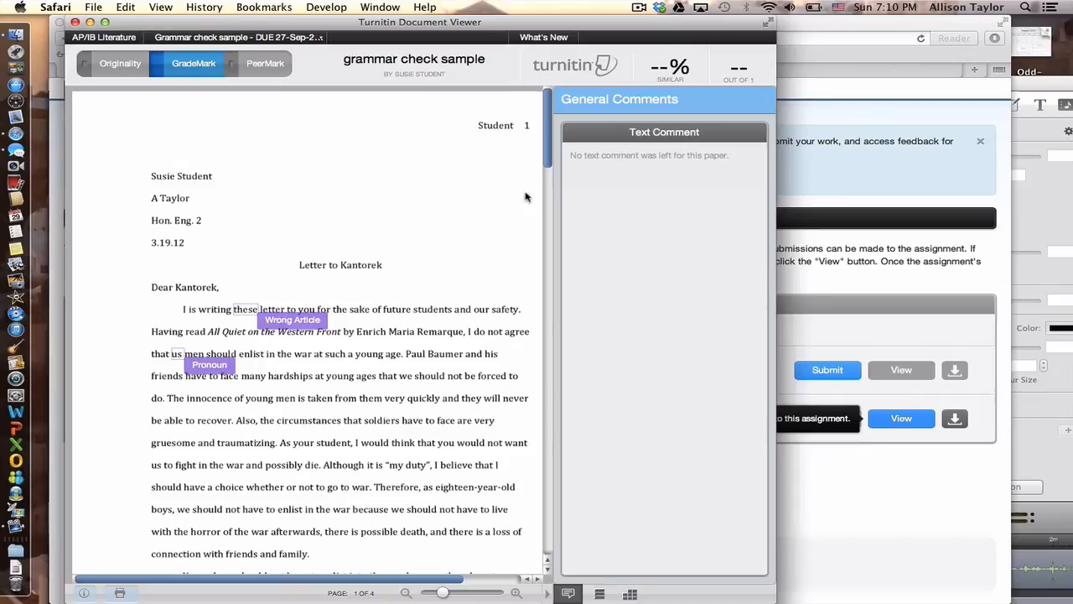
Scroll down the essay to its second page with the Article Error and Possessive marks.
scroll(down, 3)
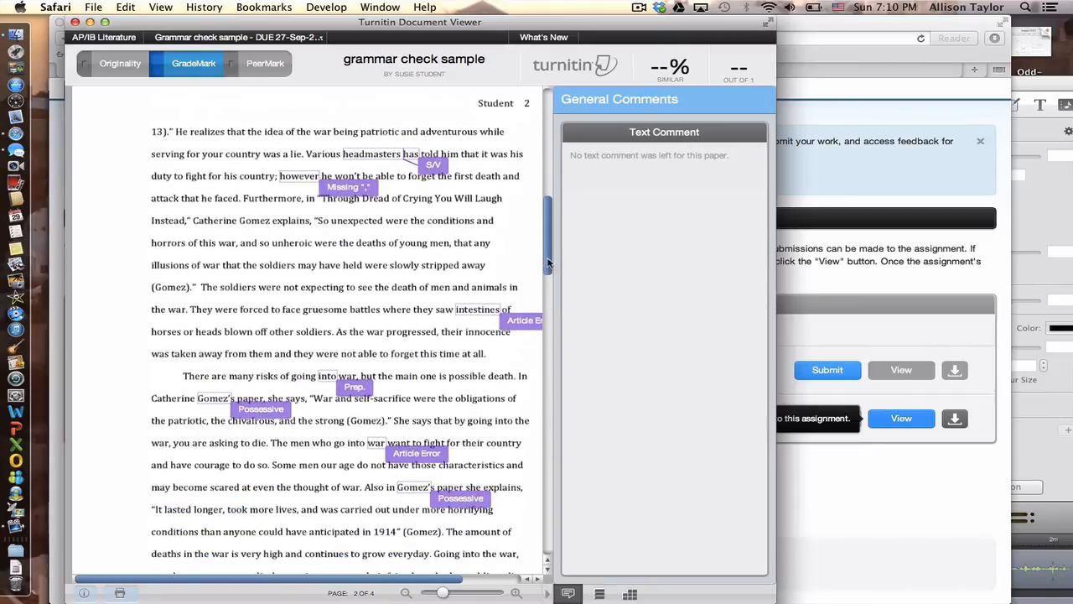